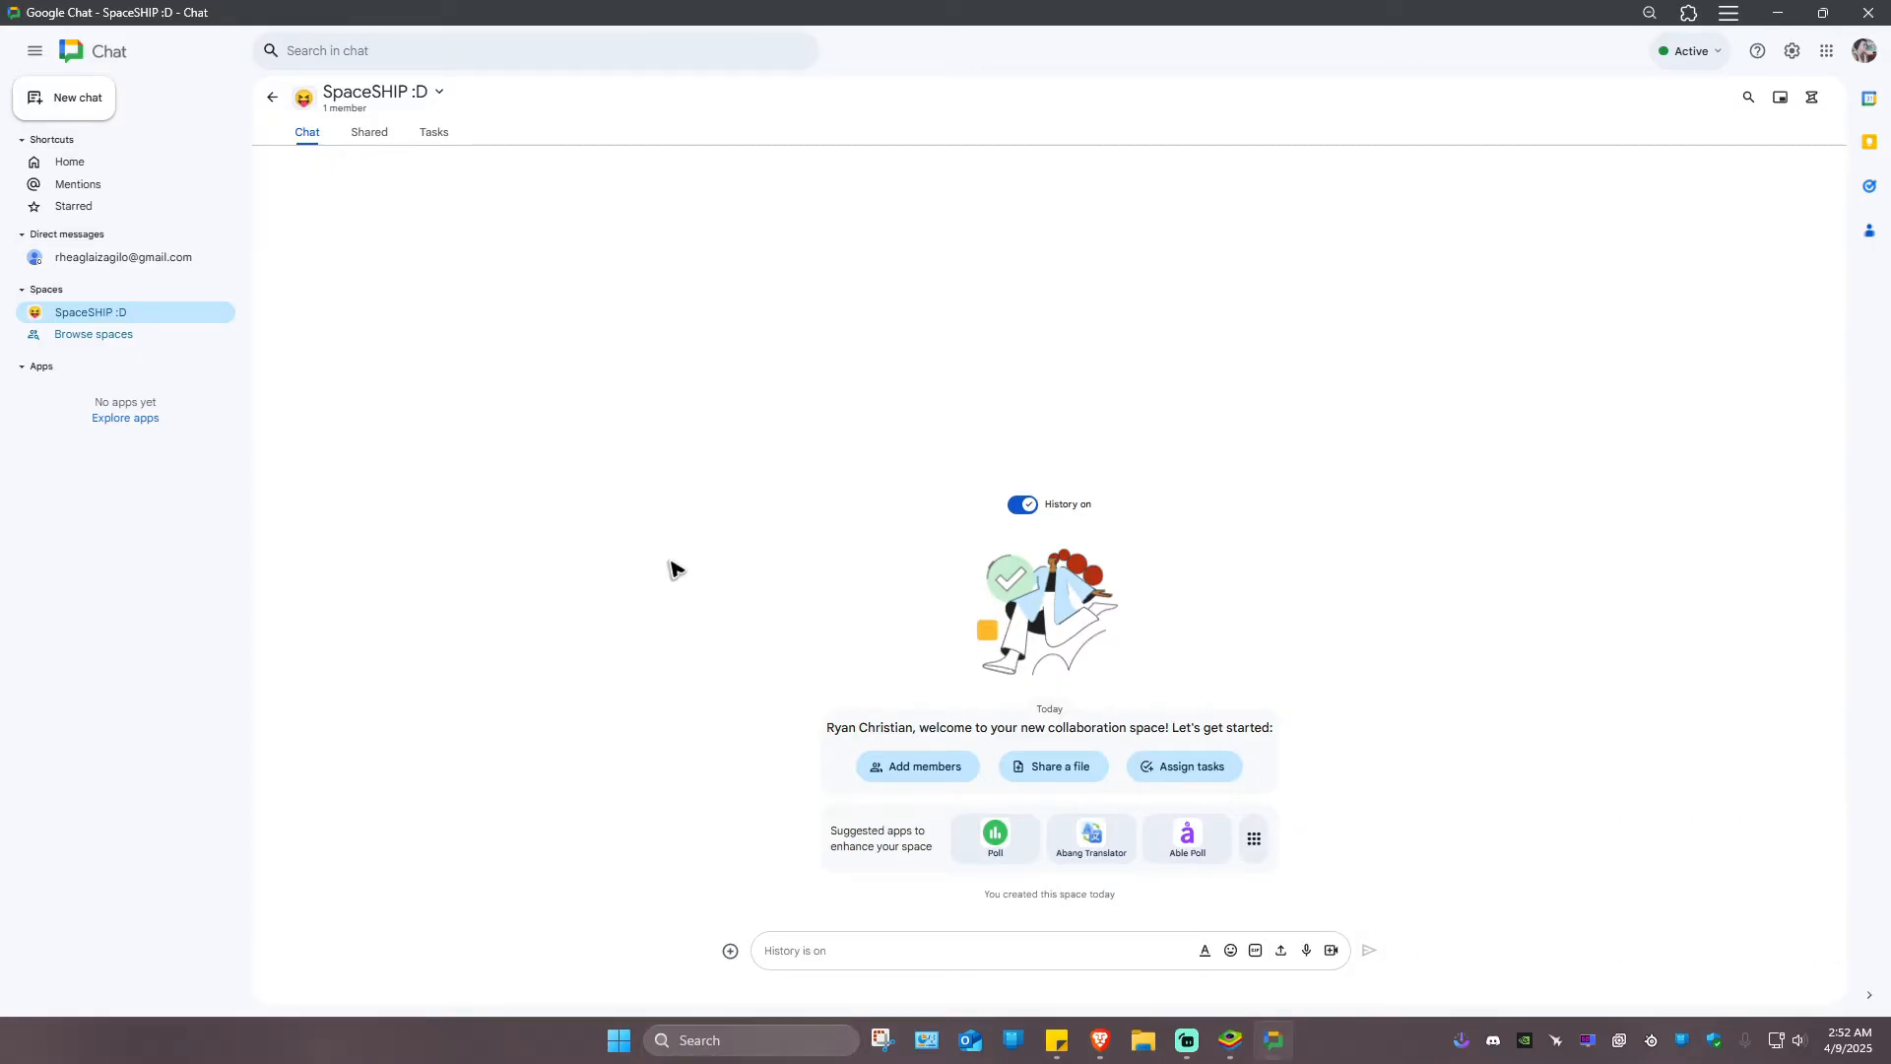
pyautogui.moveTo(879, 453)
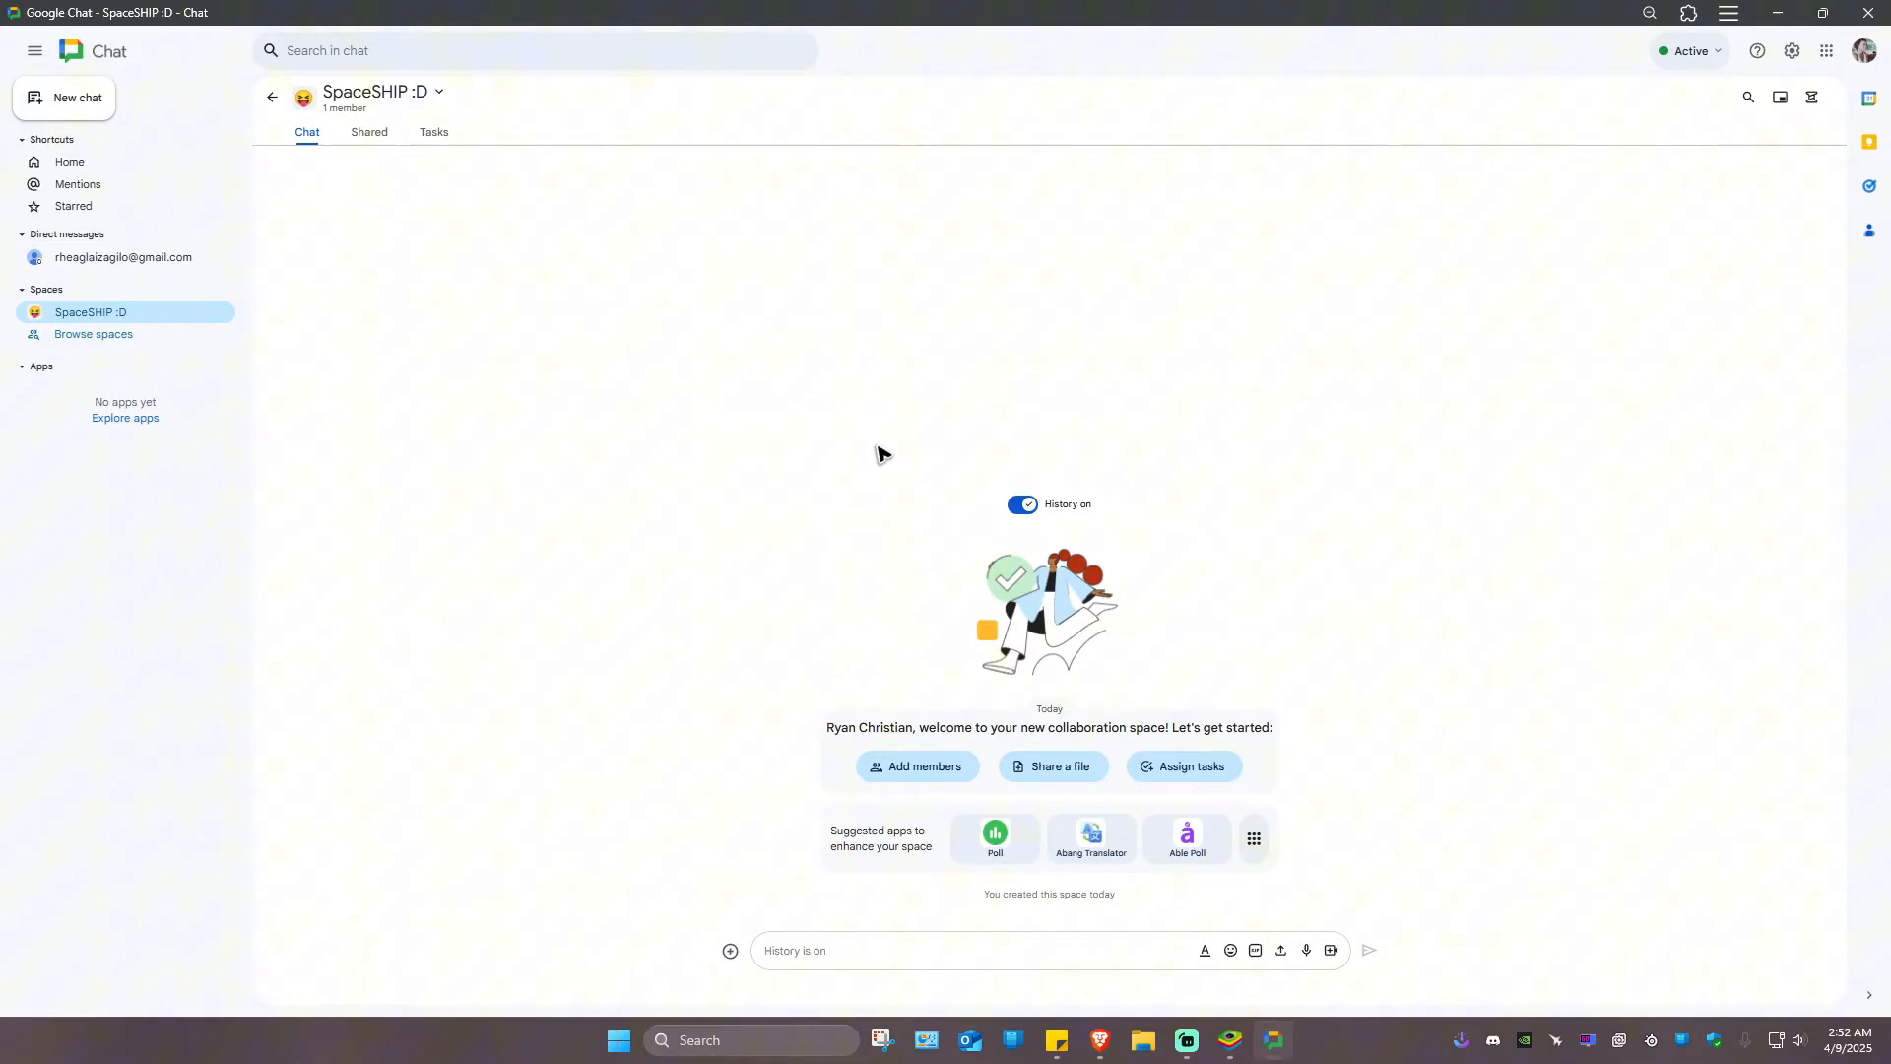
pyautogui.moveTo(811, 518)
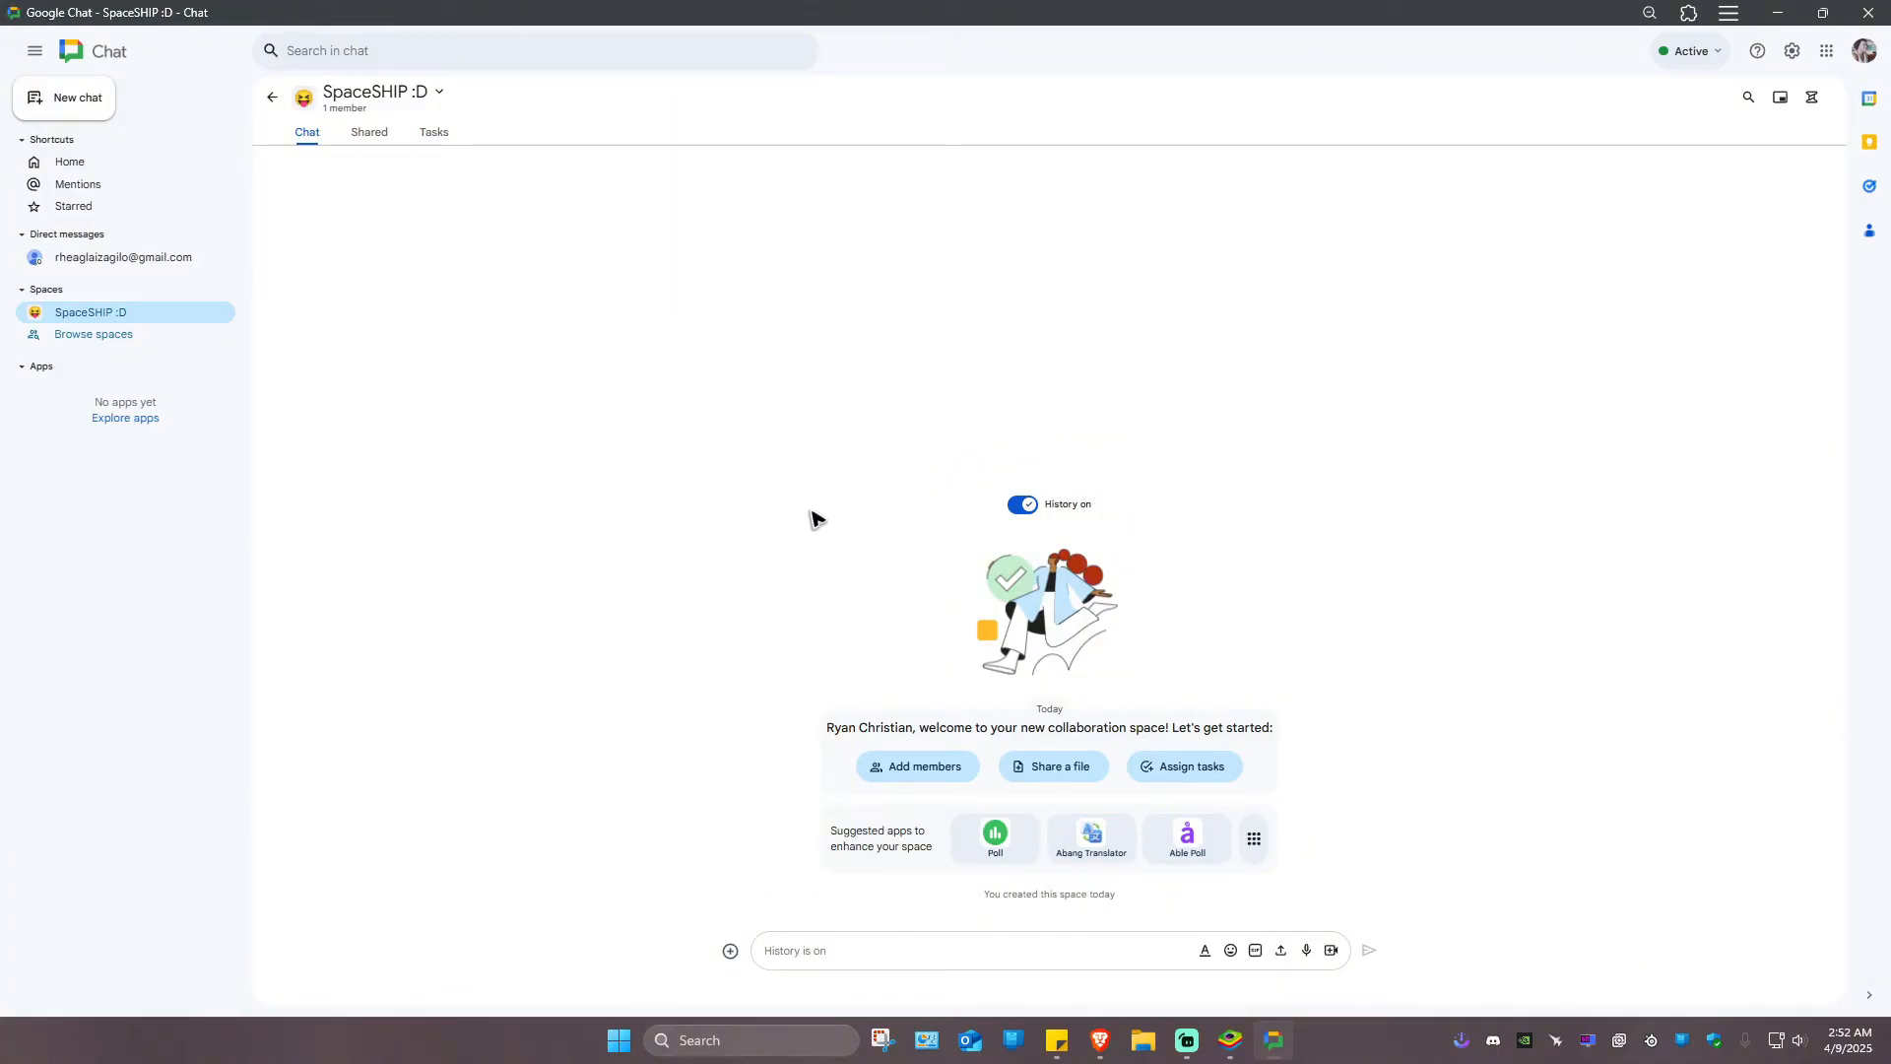
pyautogui.moveTo(800, 538)
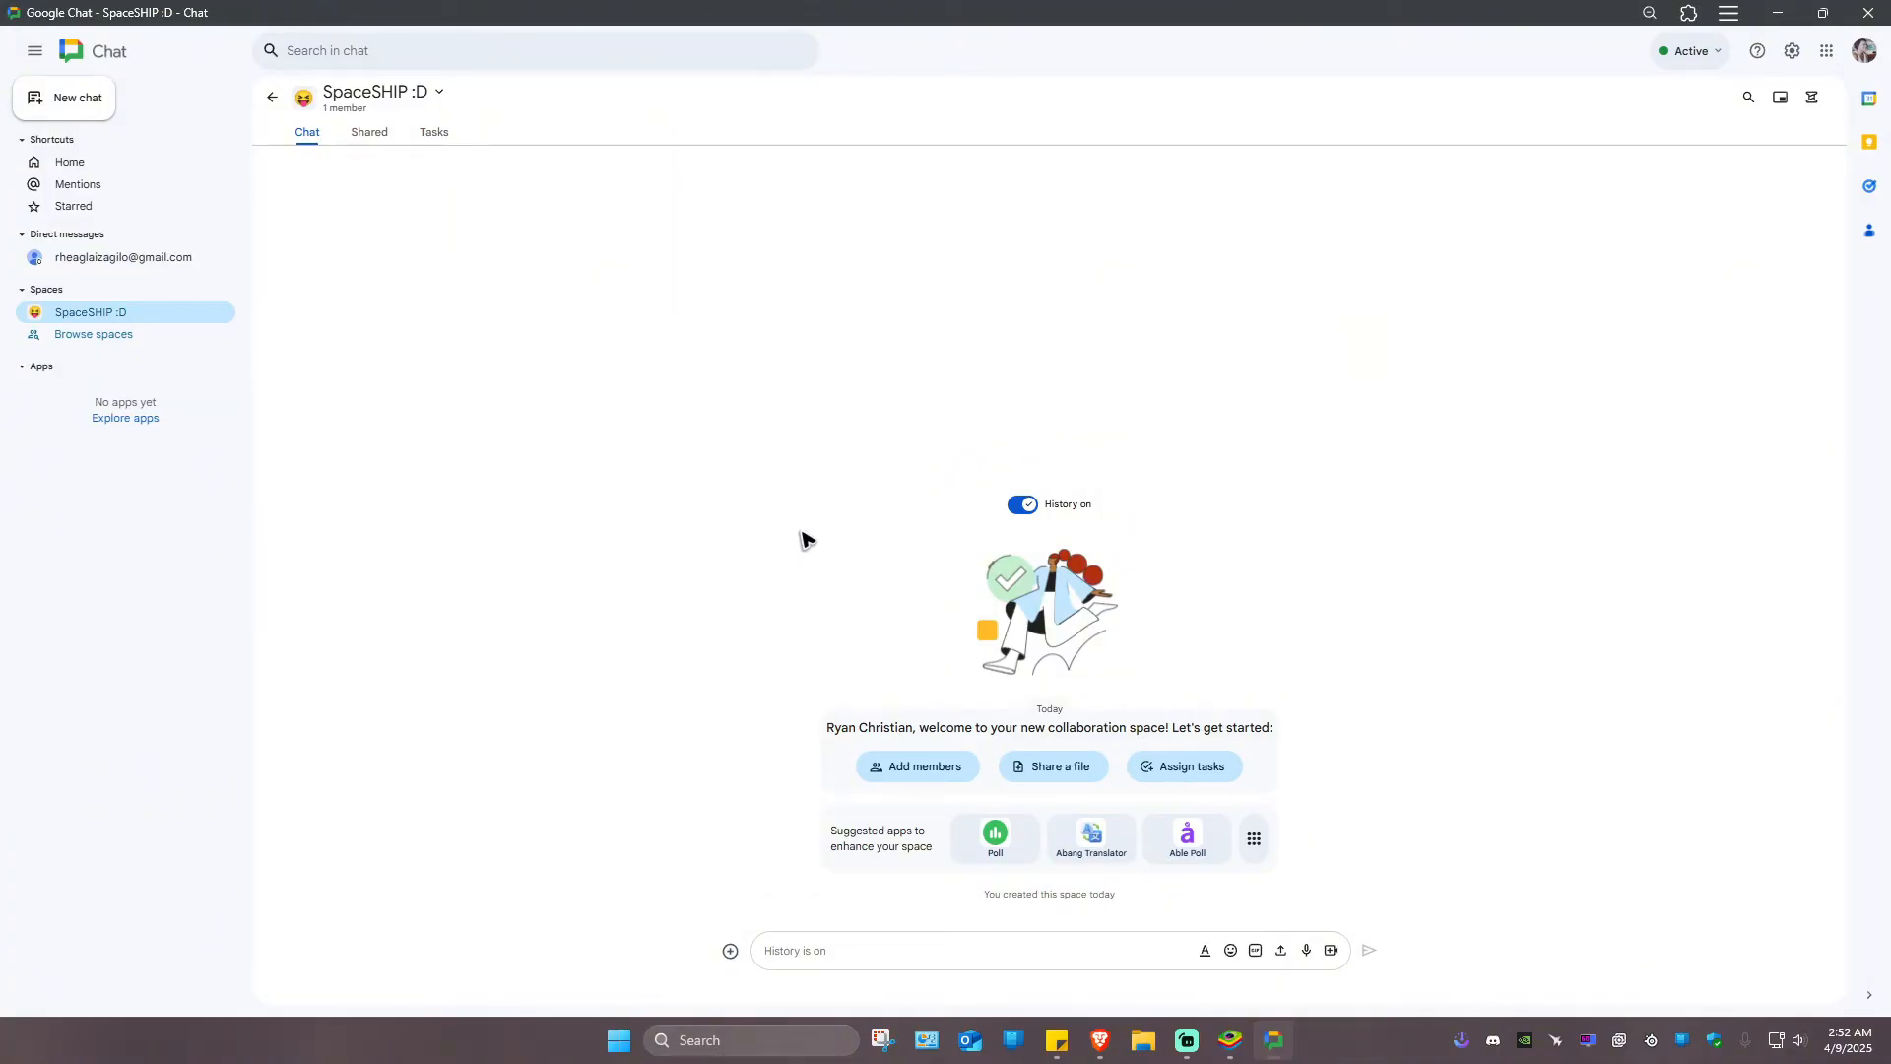
pyautogui.moveTo(176, 246)
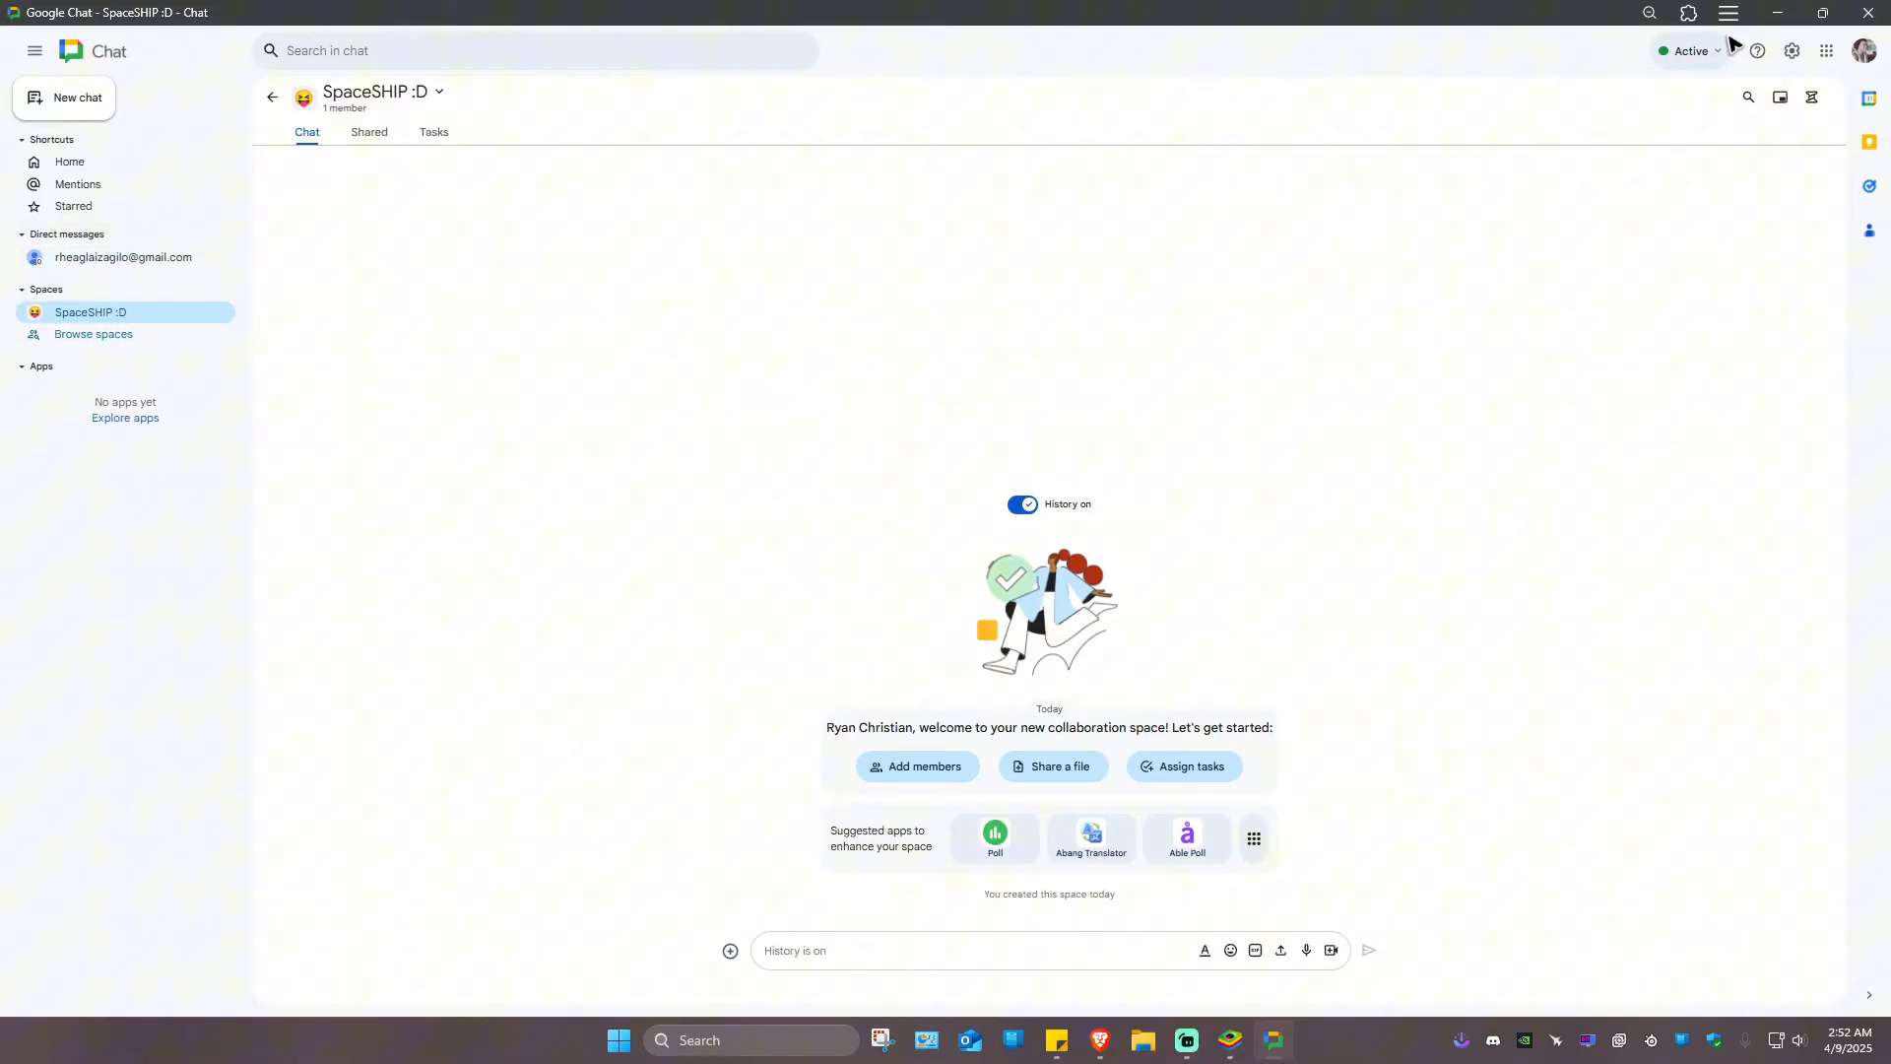
pyautogui.moveTo(1870, 229)
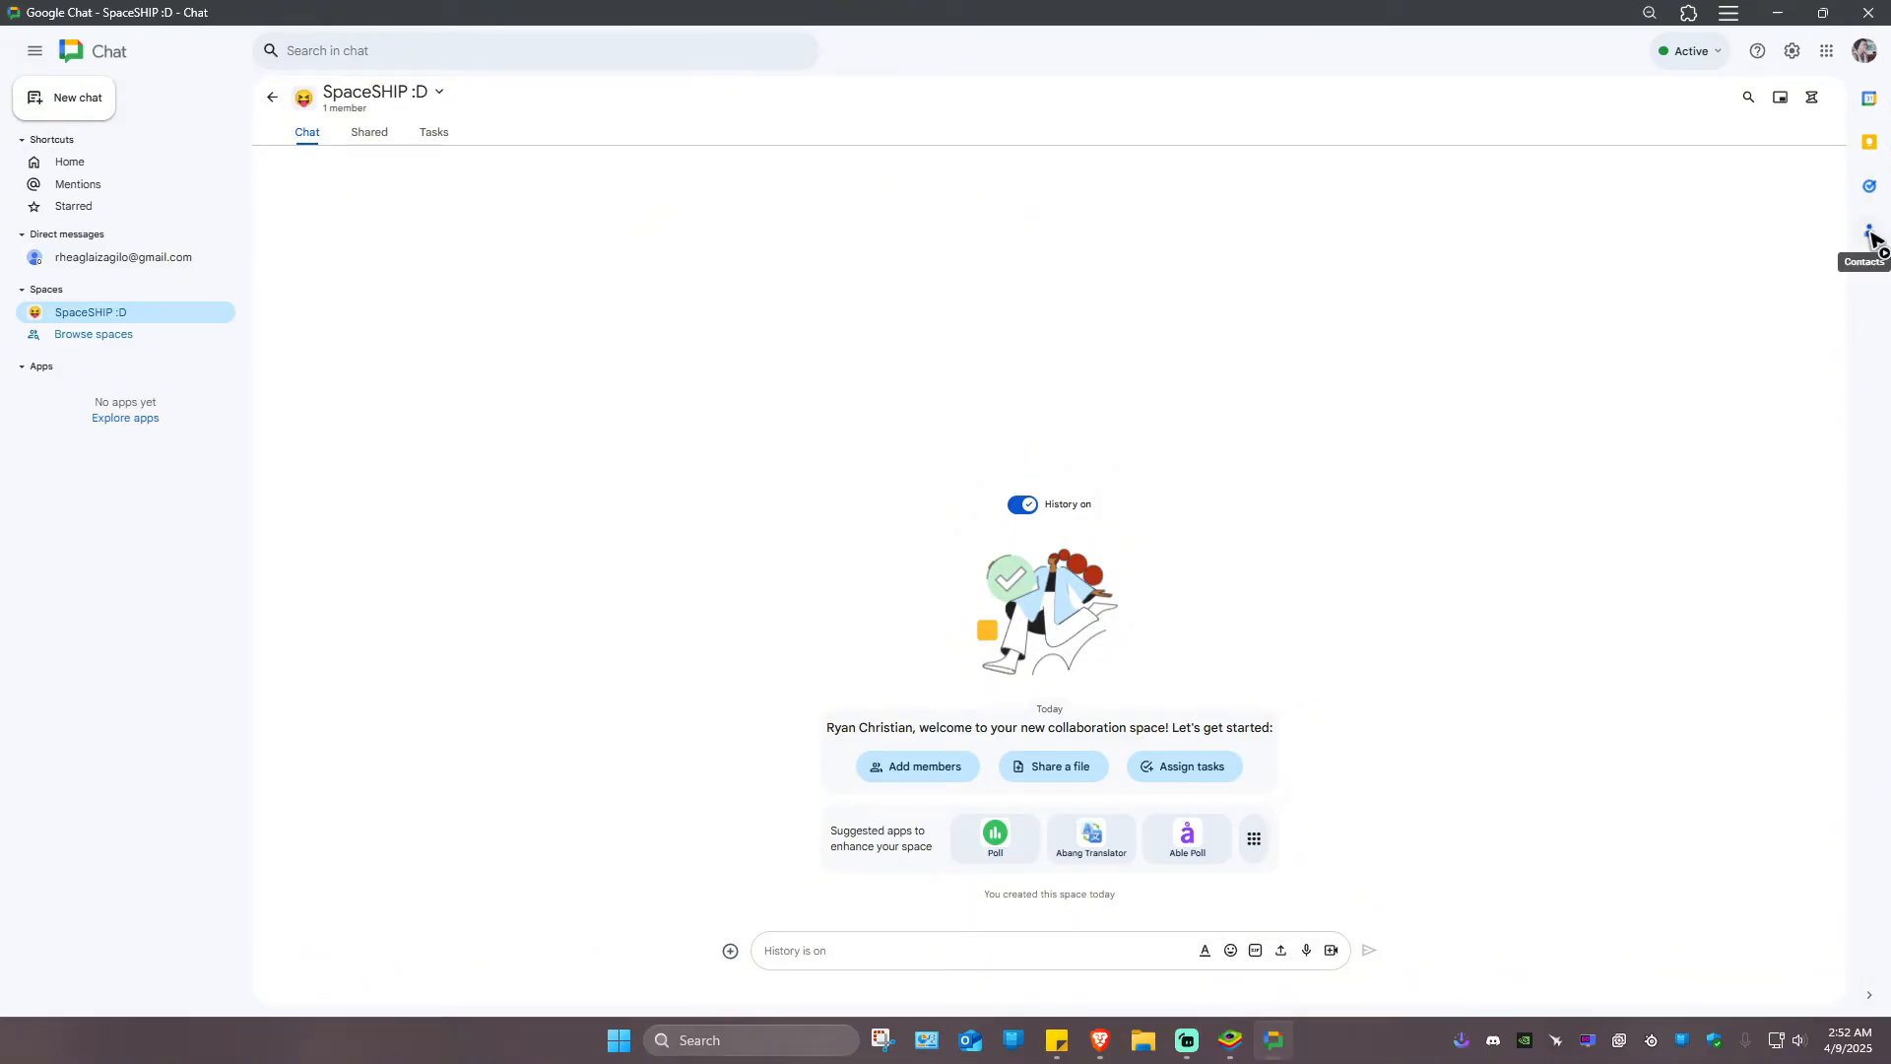
# Show the saved contacts list in Google Chat and close it again
pyautogui.click(1870, 230)
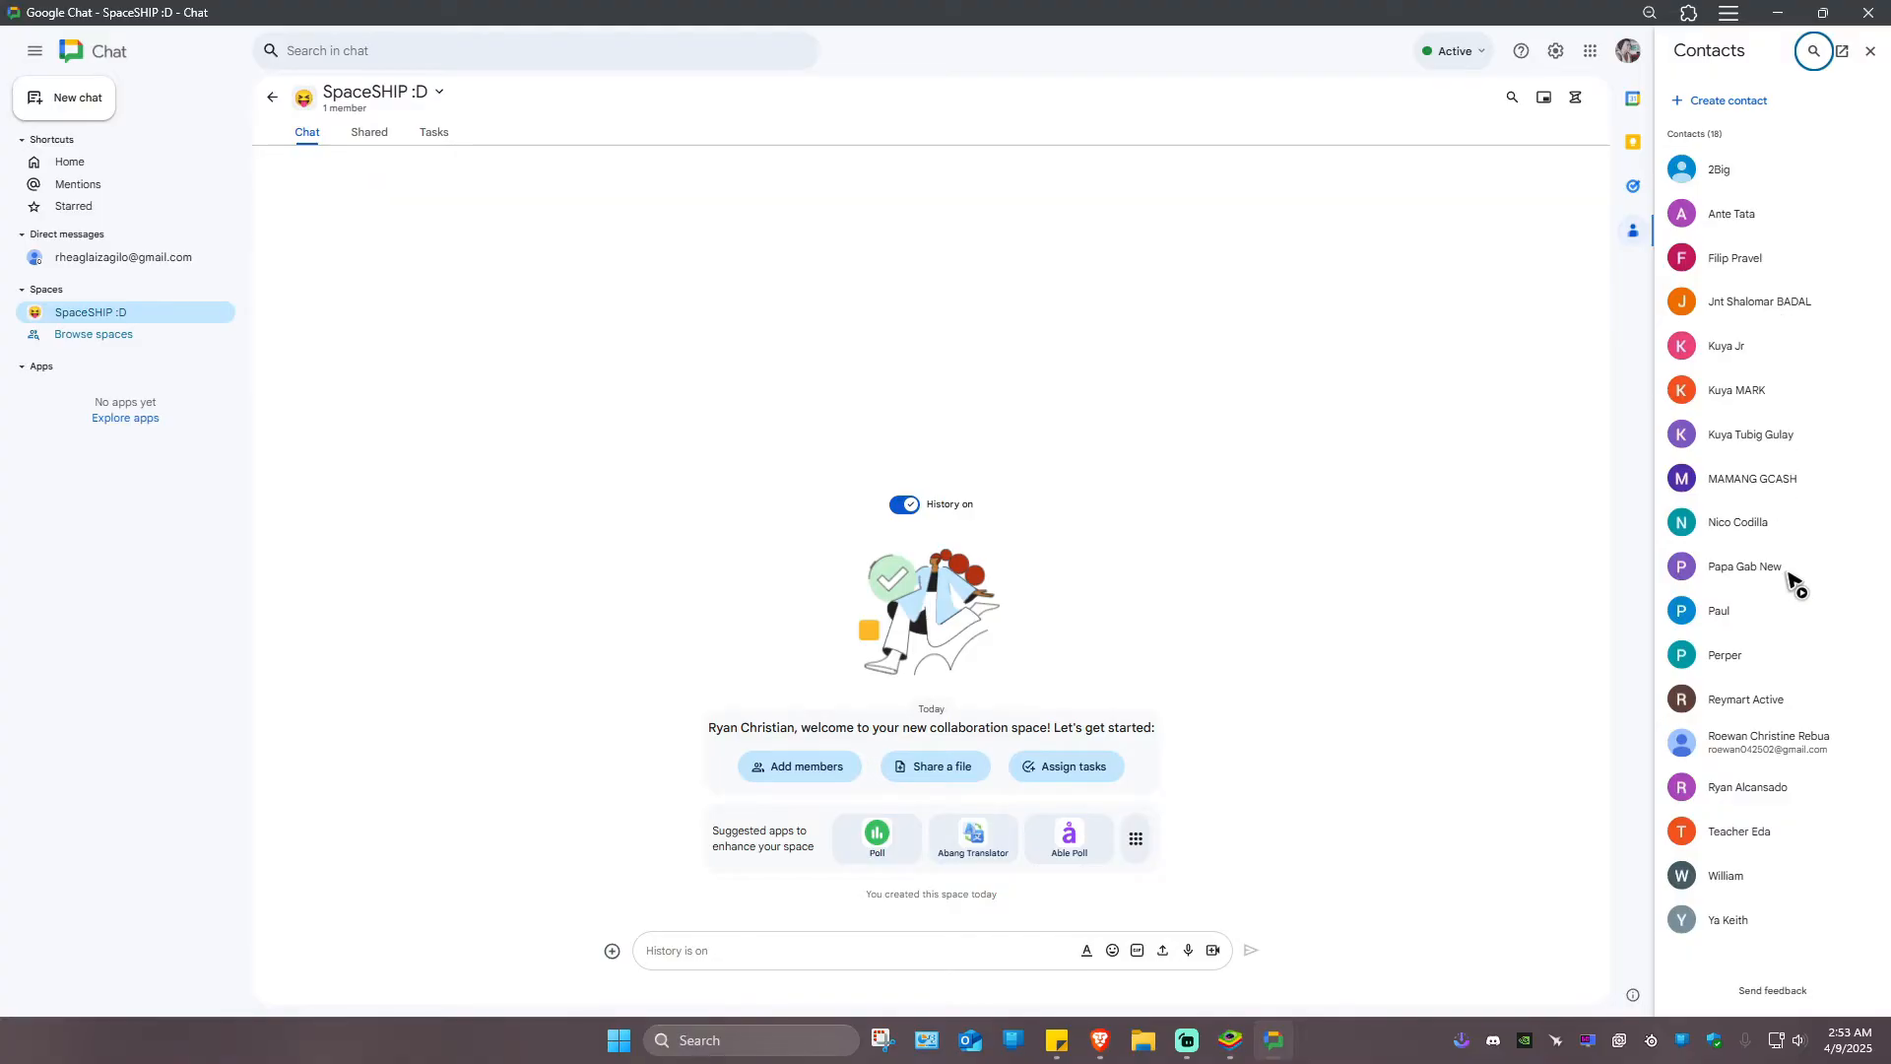
pyautogui.moveTo(1738, 888)
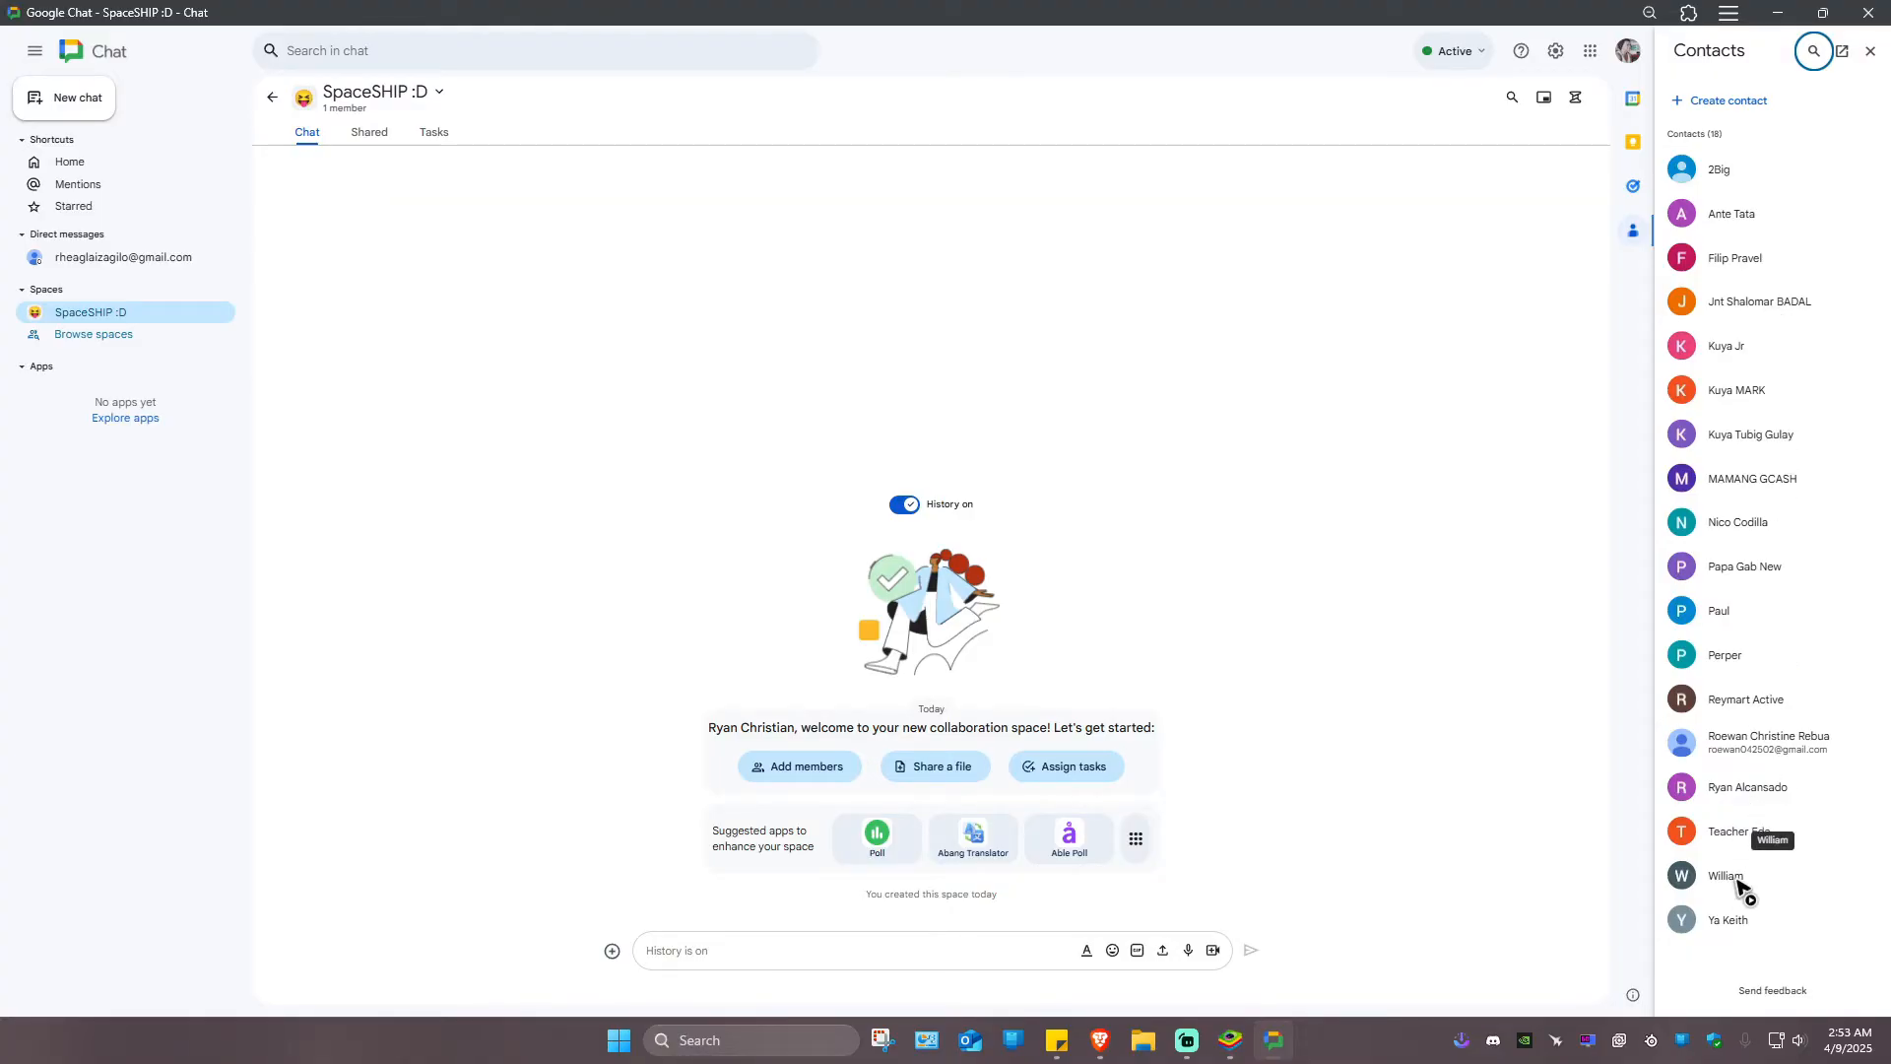
pyautogui.moveTo(1730, 847)
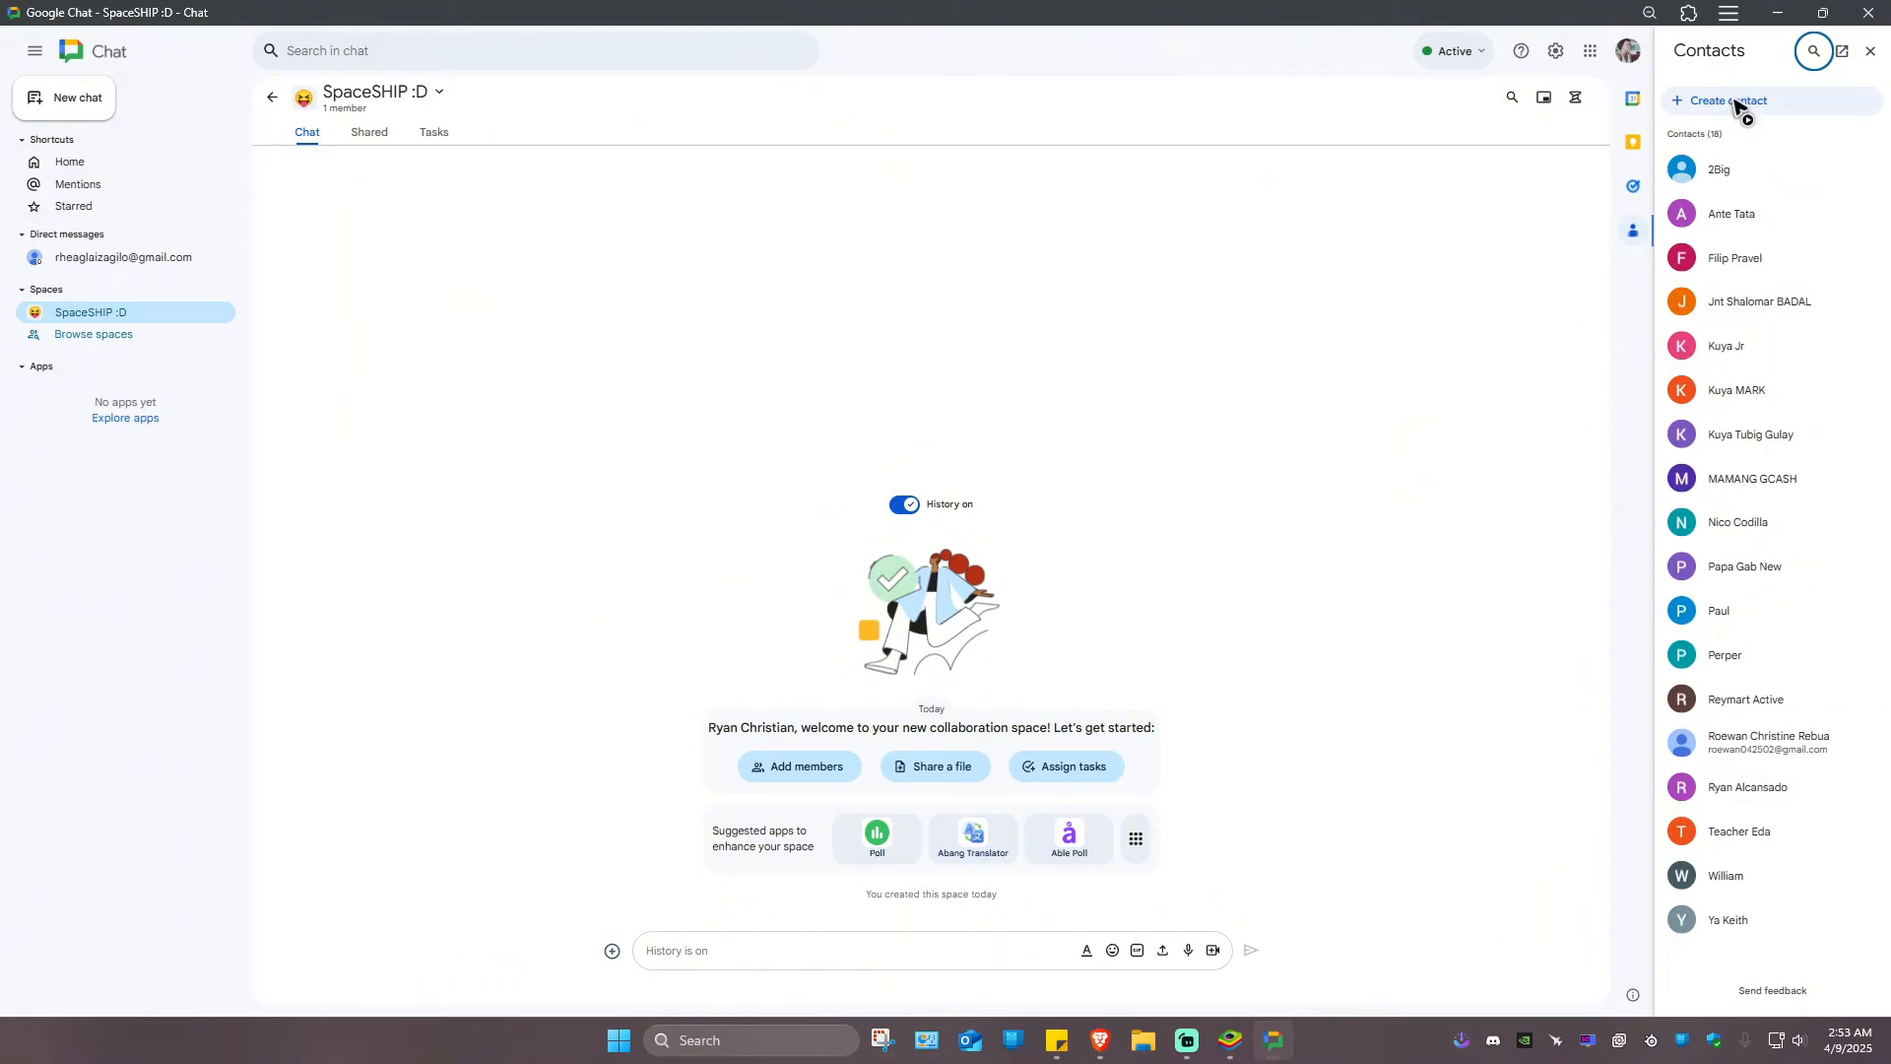
pyautogui.click(1726, 100)
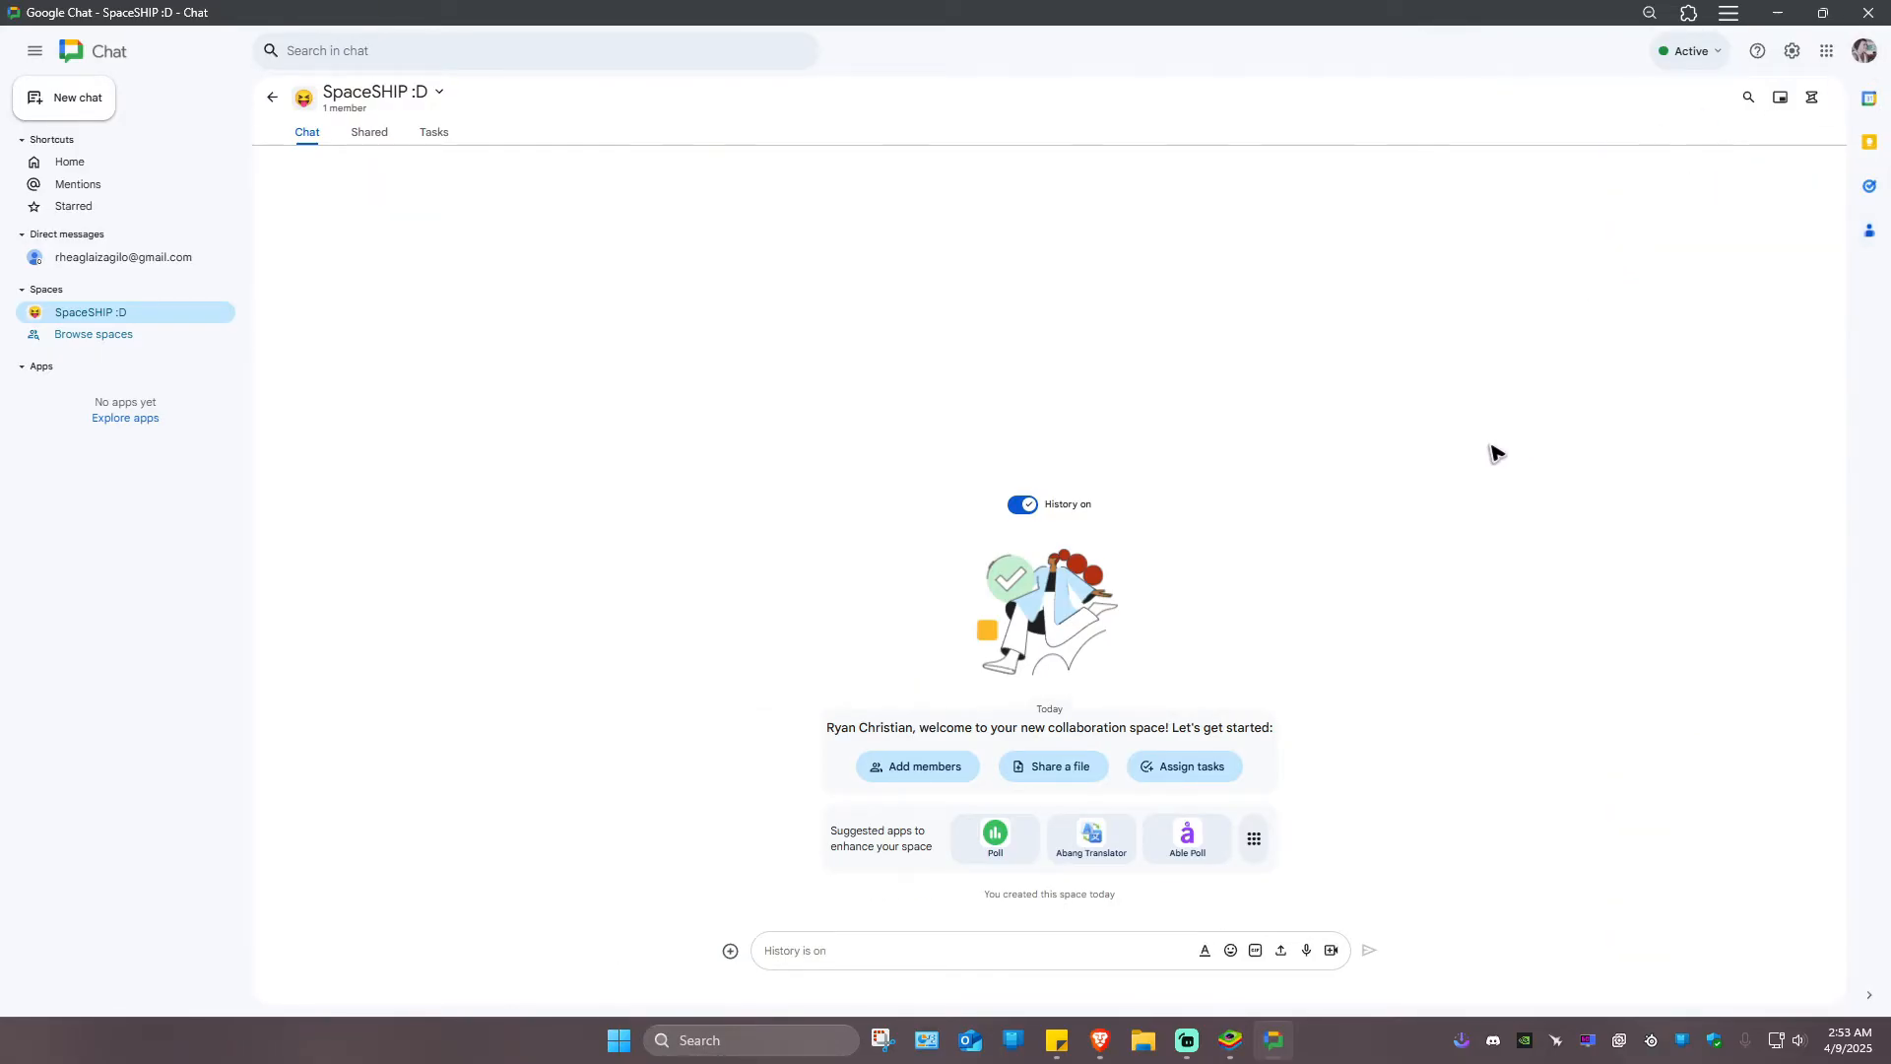
pyautogui.moveTo(123, 244)
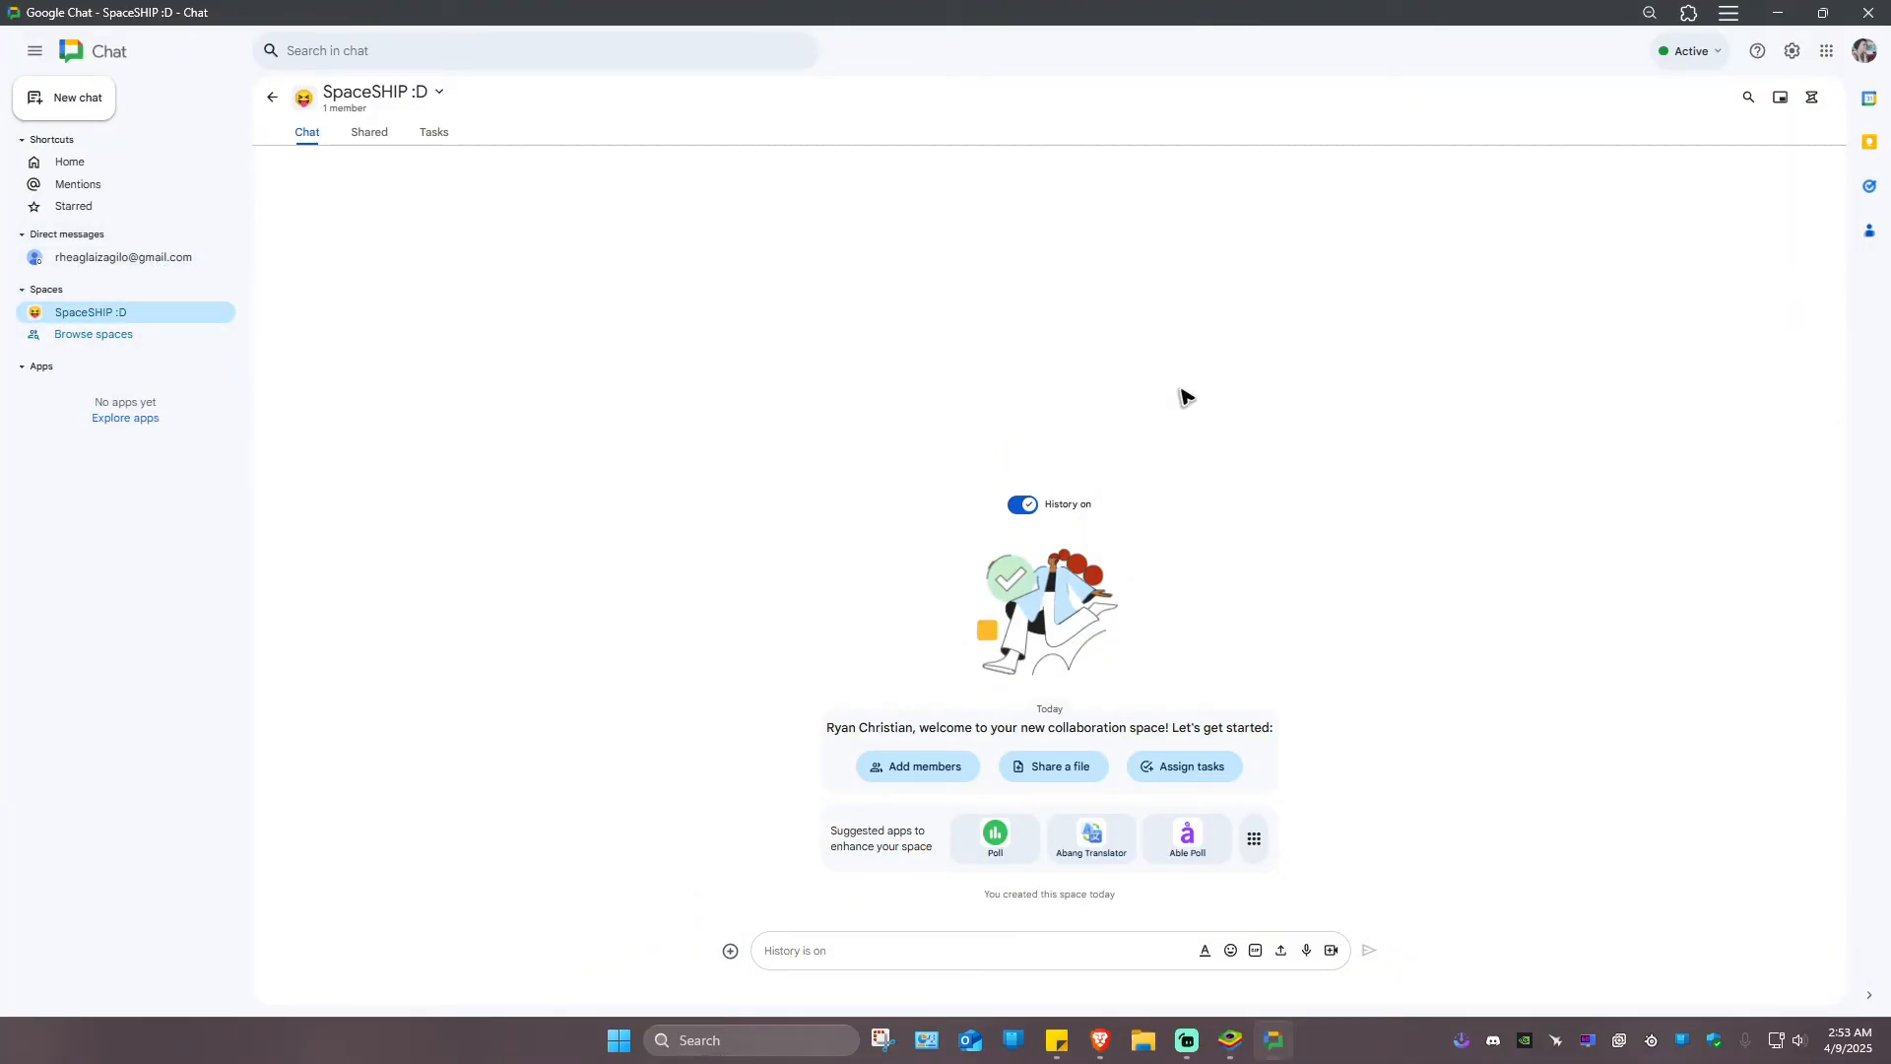
pyautogui.moveTo(1115, 1005)
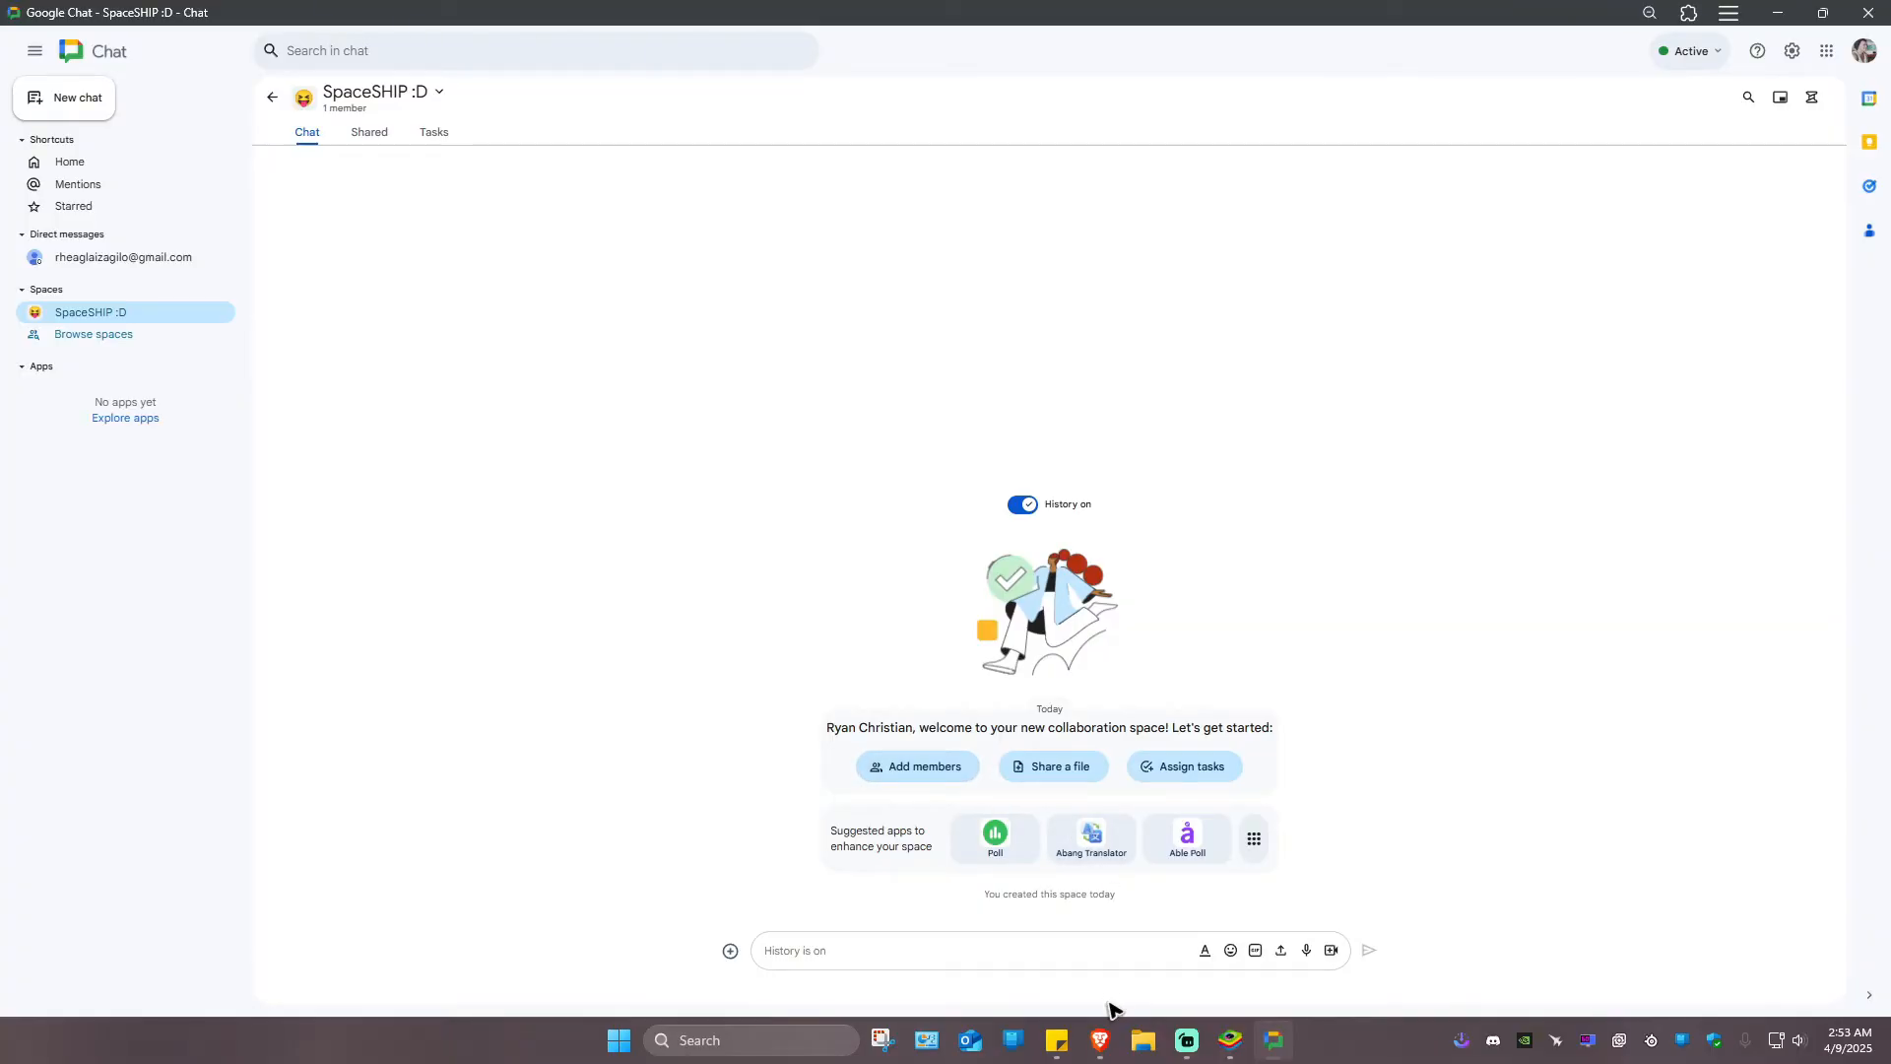
pyautogui.moveTo(1271, 985)
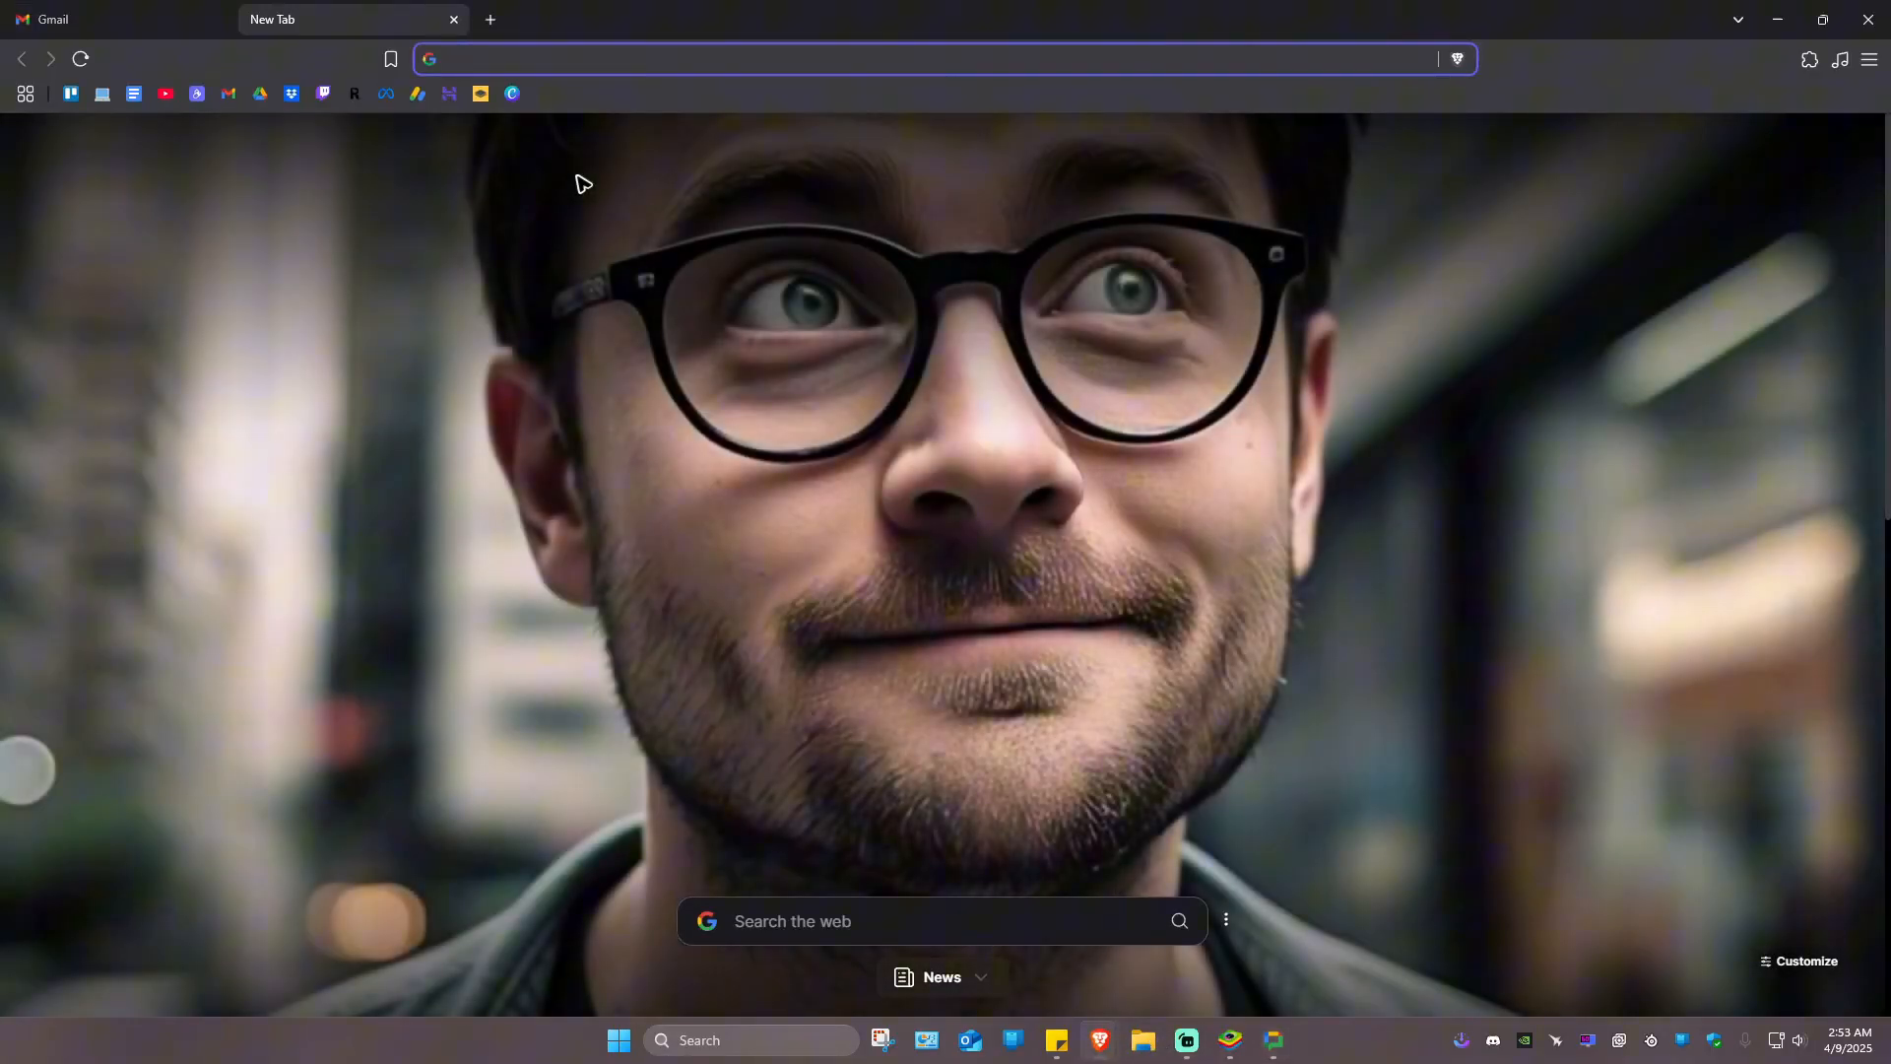
# In Google Account, view People & sharing and the Blocked users list, which is empty
pyautogui.write('accounts.c')
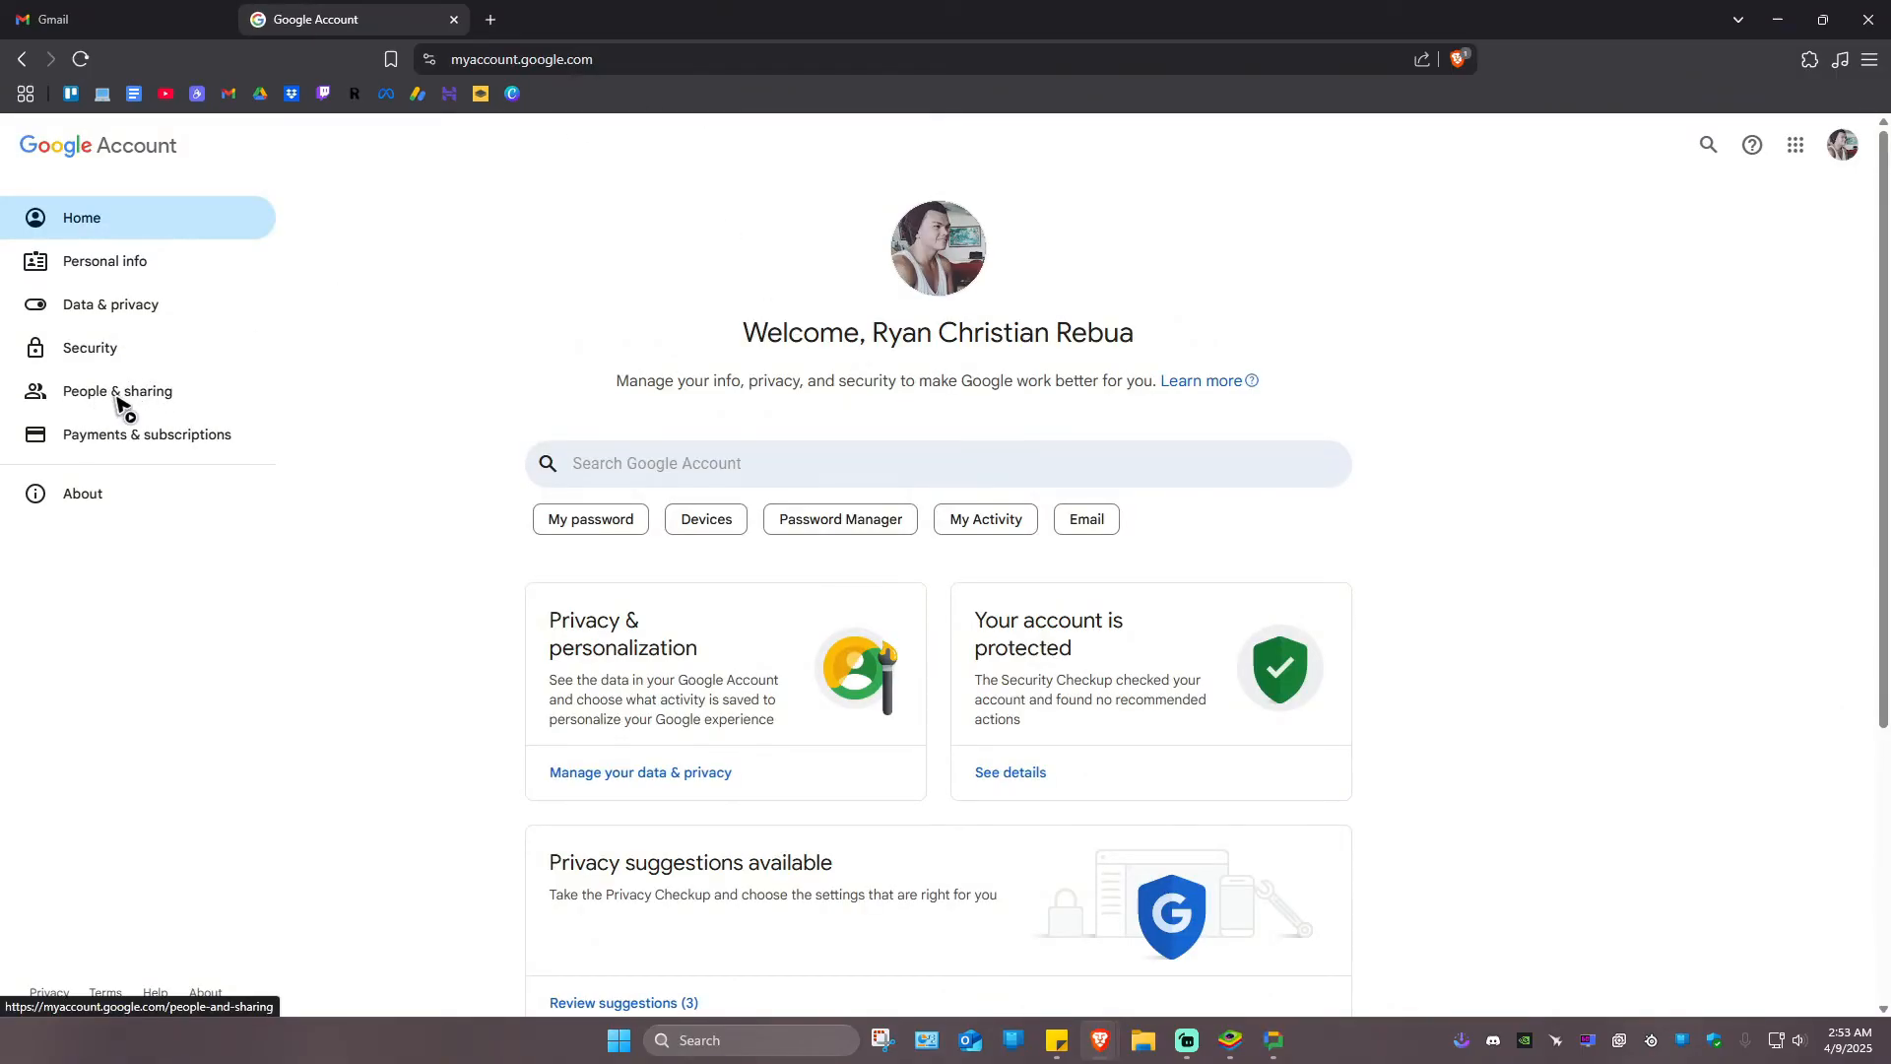
pyautogui.click(119, 390)
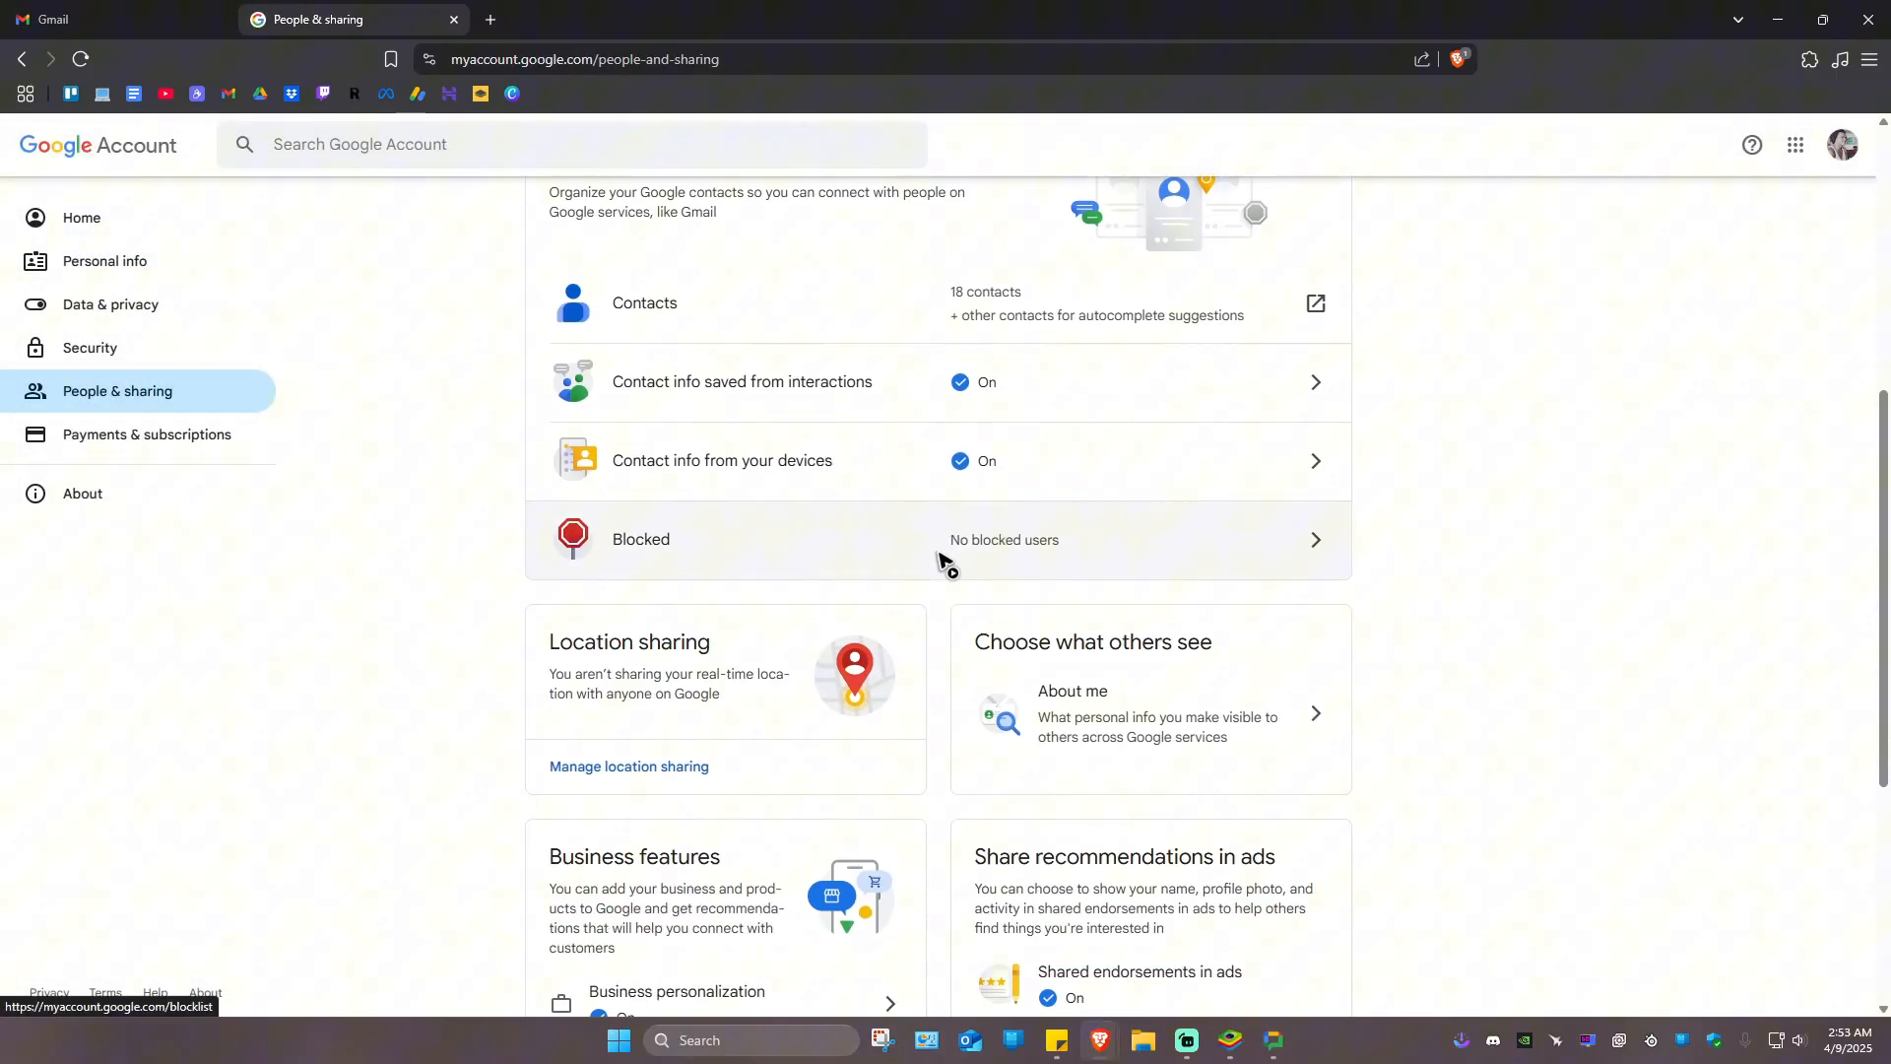
pyautogui.click(940, 540)
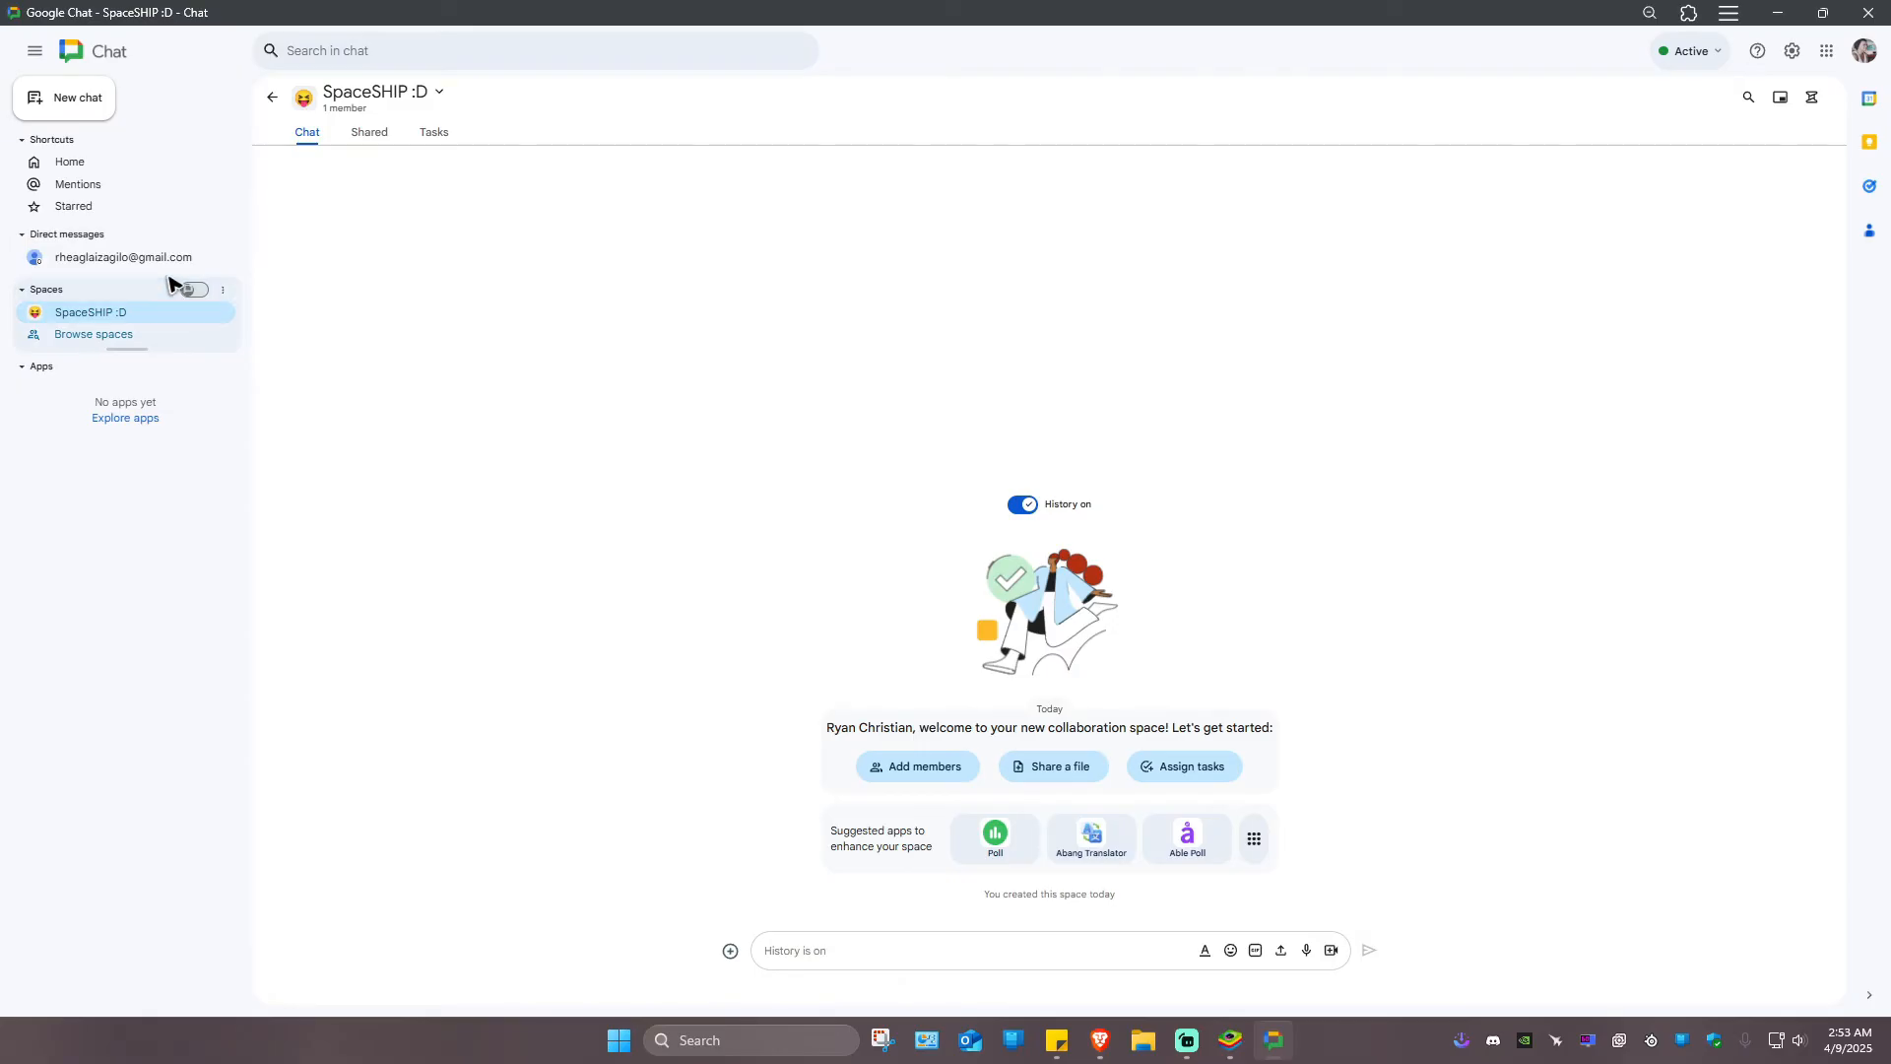
pyautogui.moveTo(1068, 537)
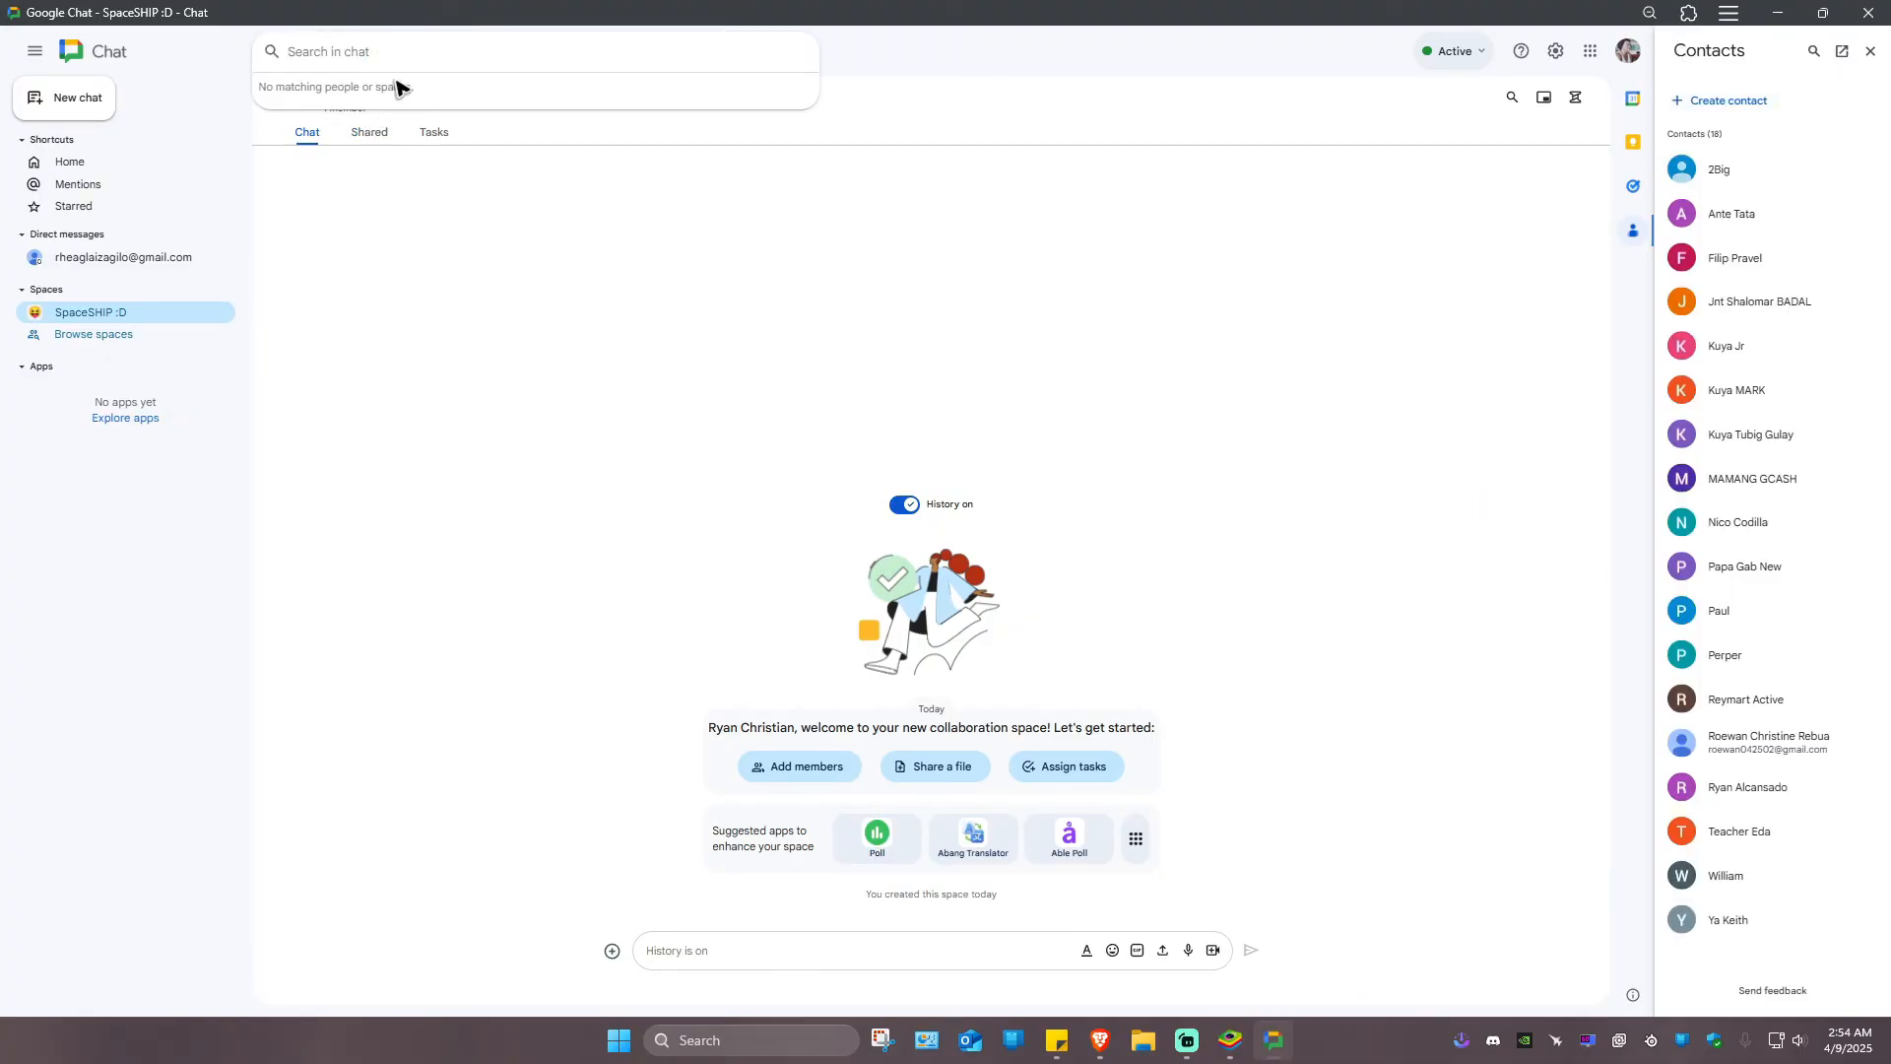
pyautogui.write('ryanchristianrebua2')
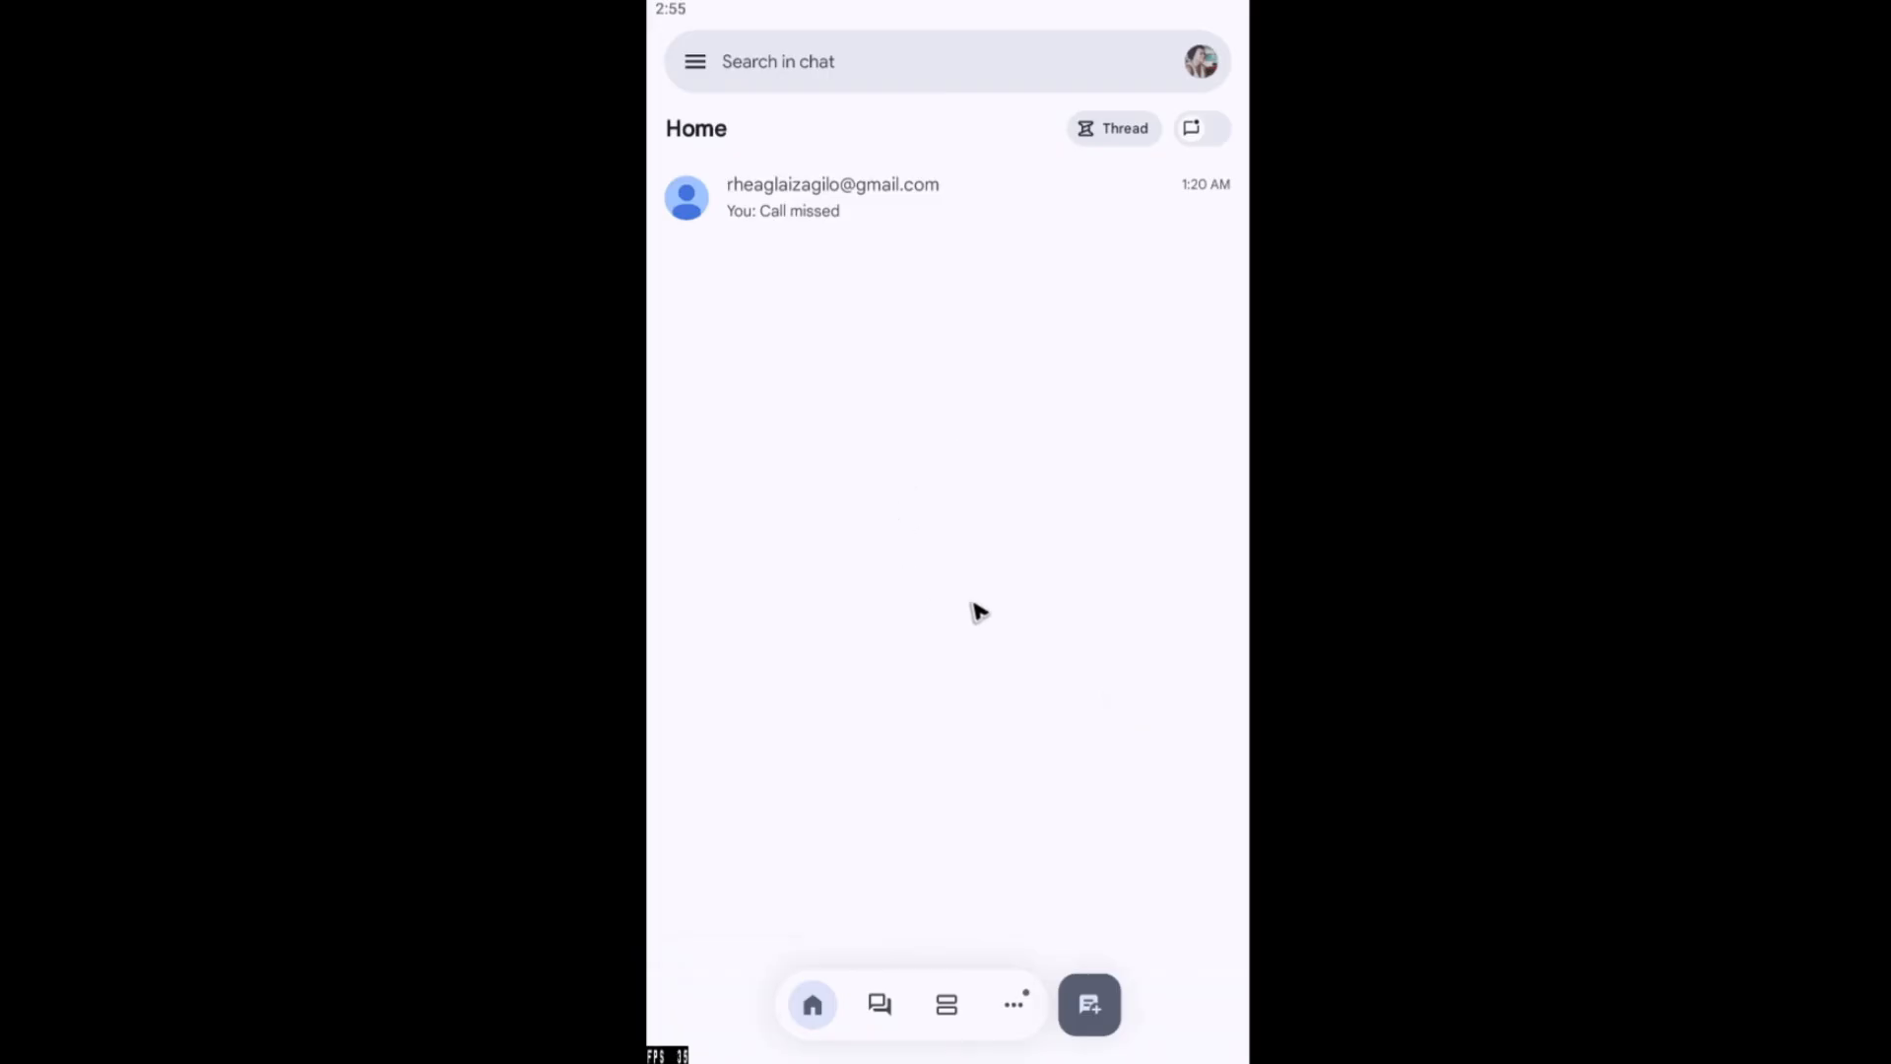
pyautogui.moveTo(1117, 1011)
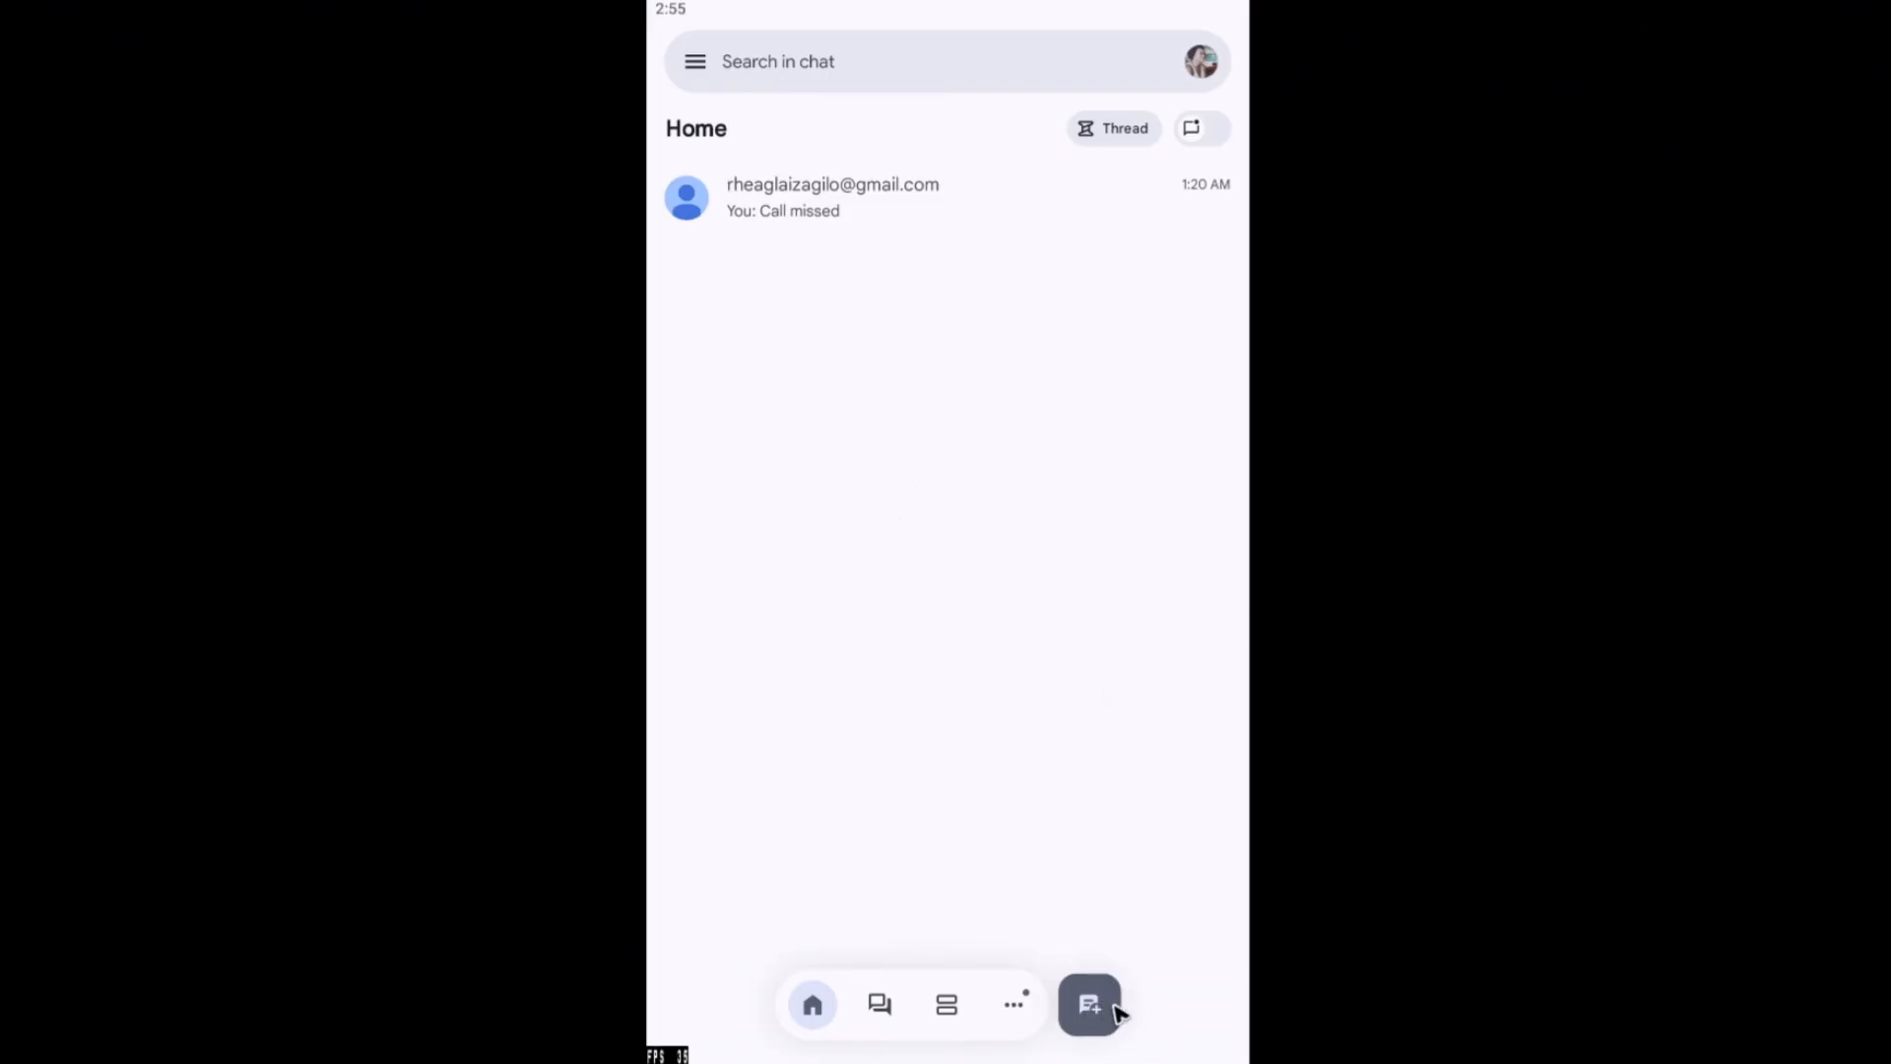
pyautogui.click(1087, 1006)
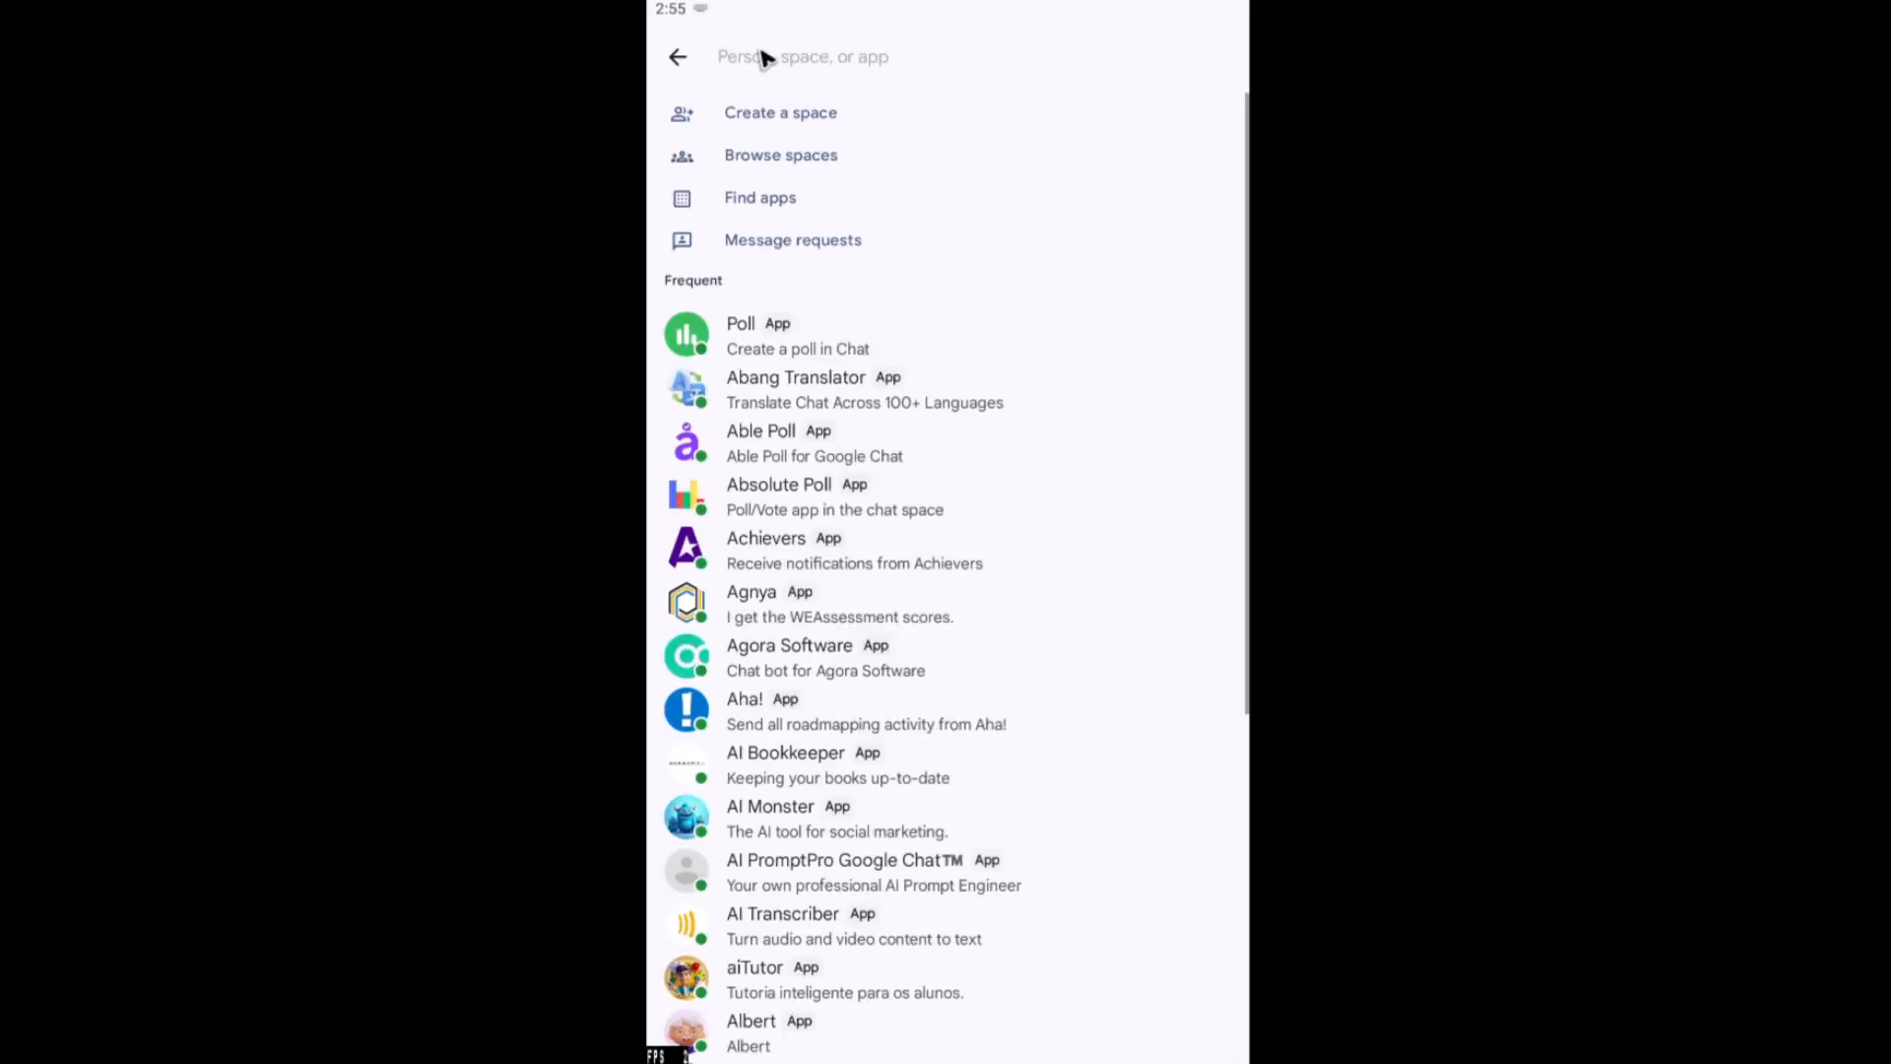
pyautogui.write('ryand')
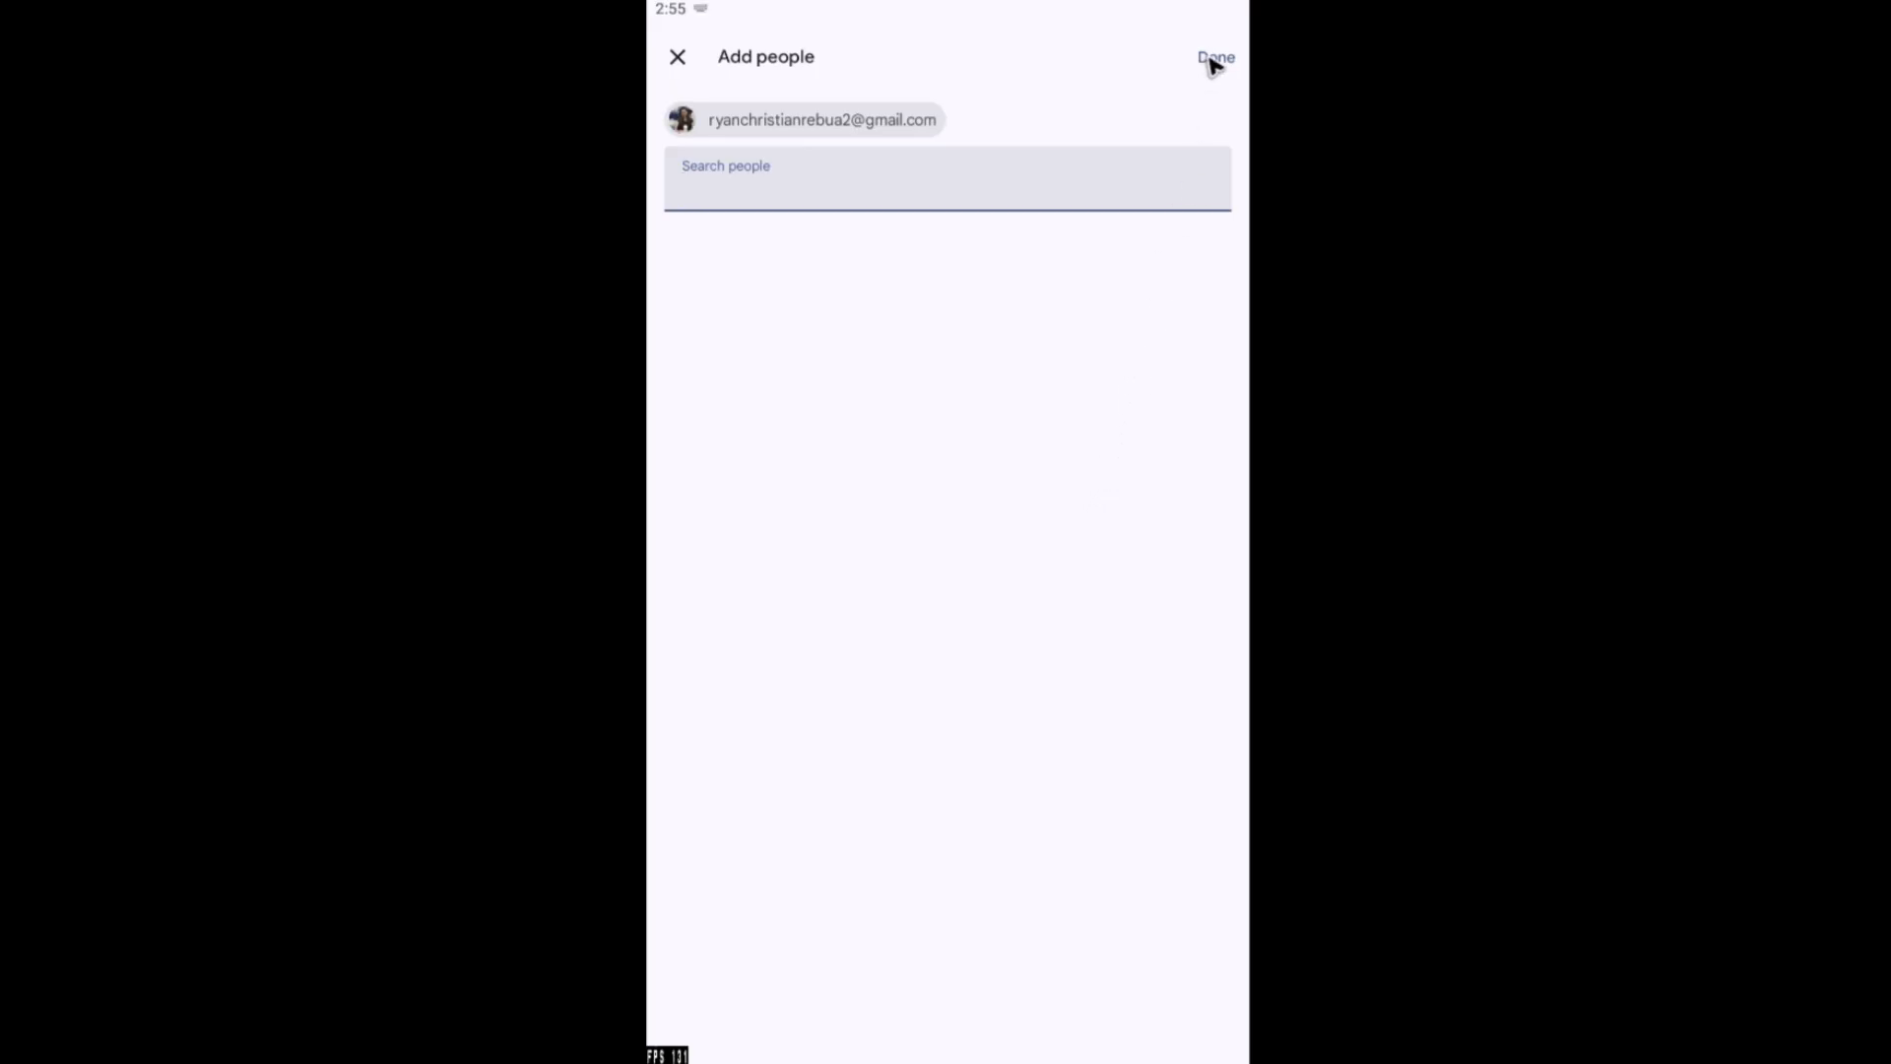
pyautogui.click(1219, 55)
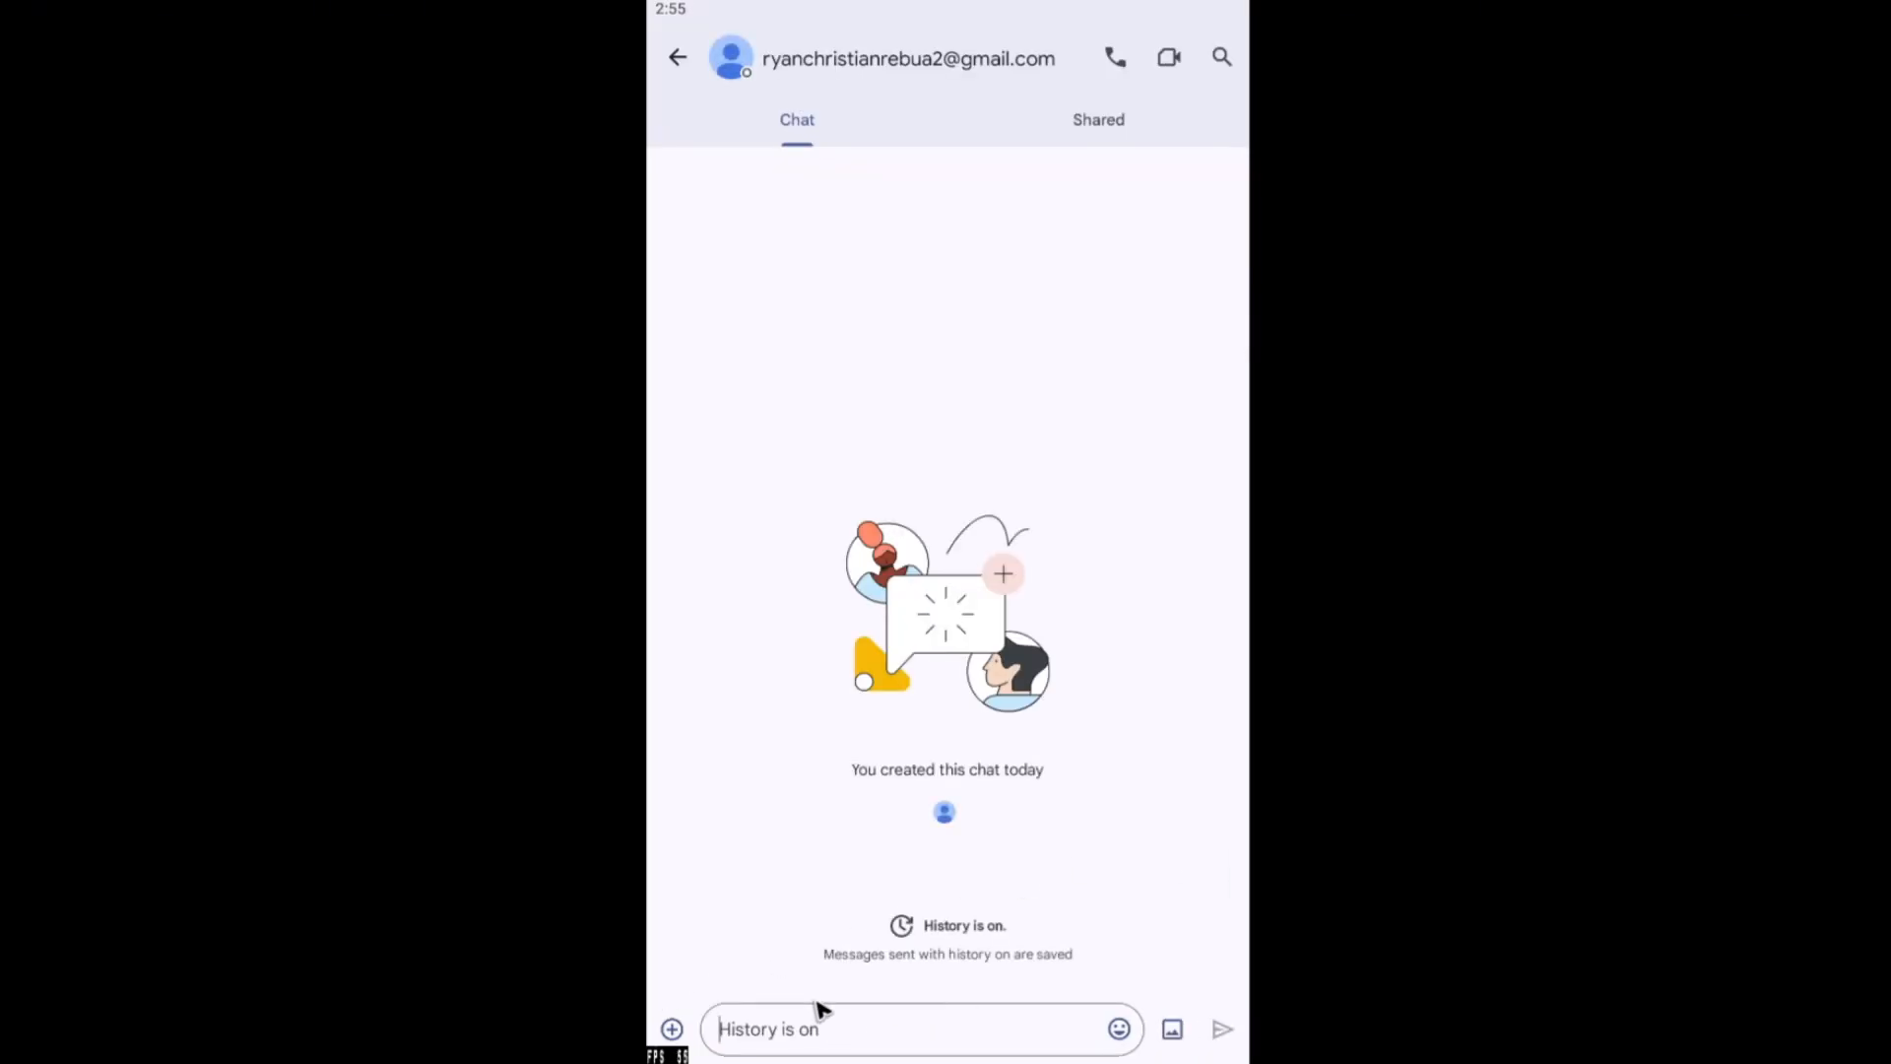
pyautogui.moveTo(989, 908)
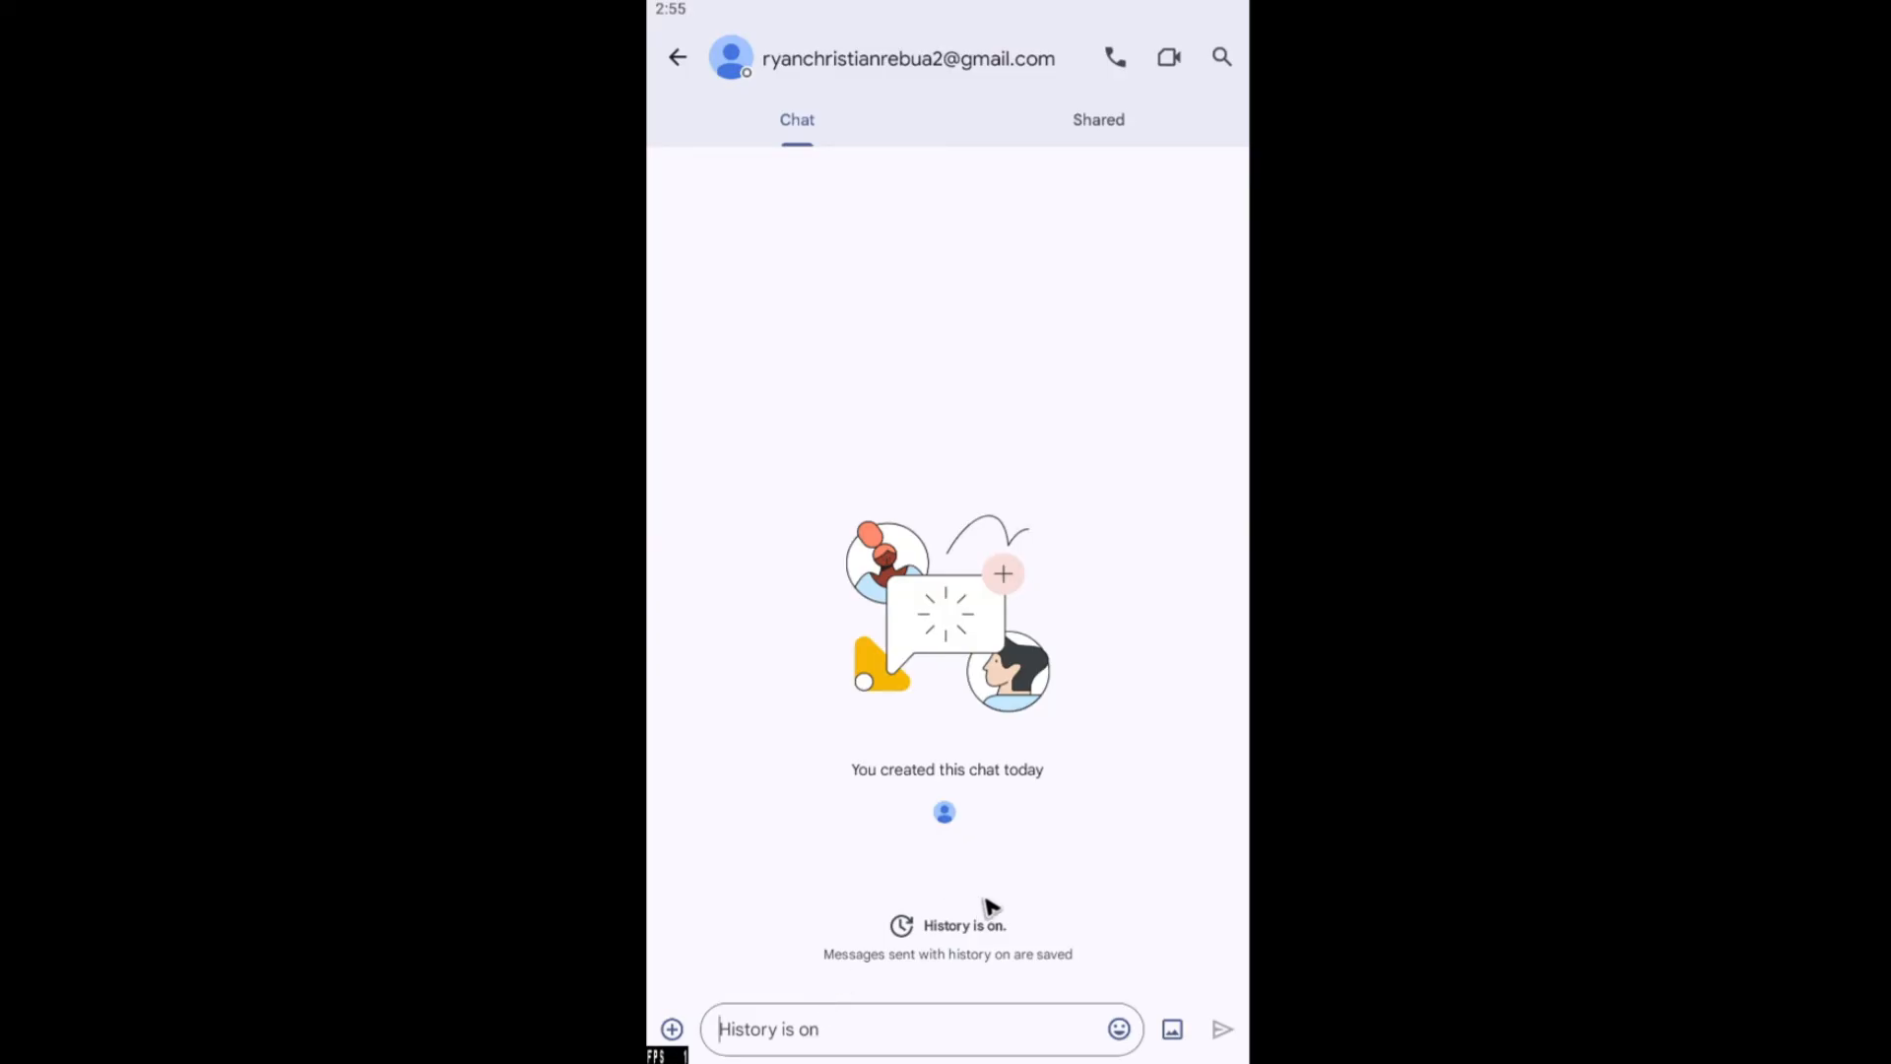